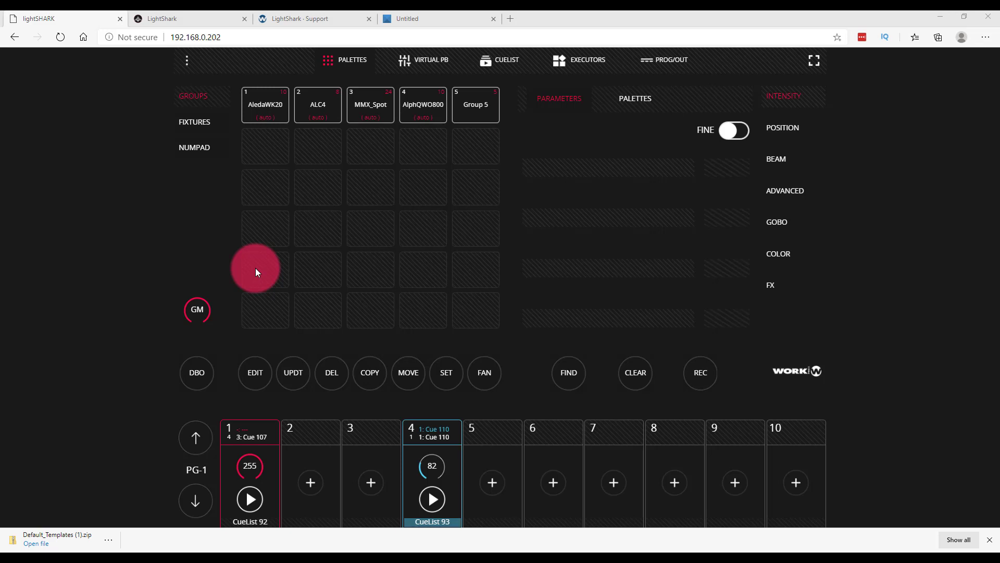
{"action": "mouse_move", "coordinate": [265, 198]}
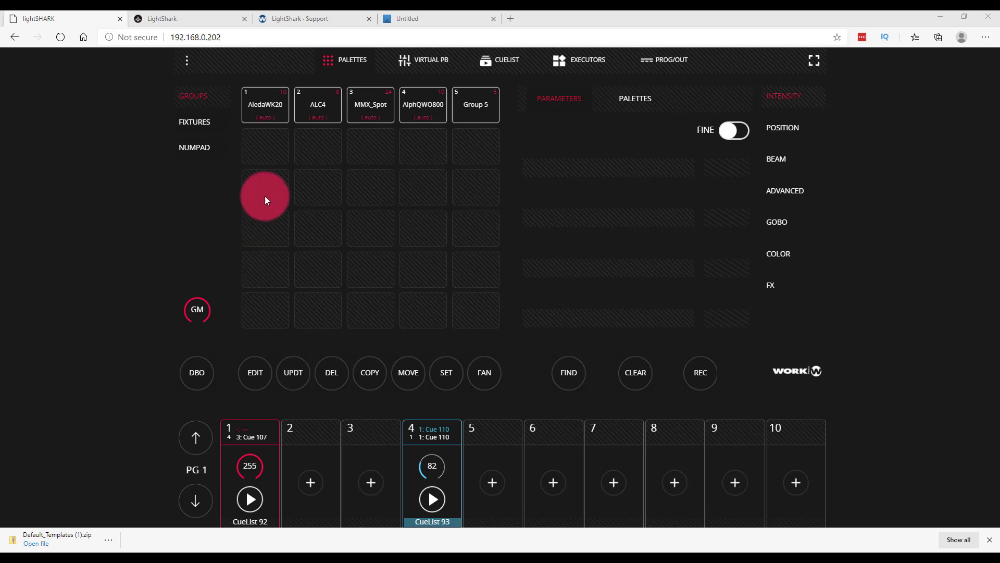
Switch from the lightSHARK console tab to the LightShark (workpro.es) product website
{"action": "left_click", "coordinate": [188, 18]}
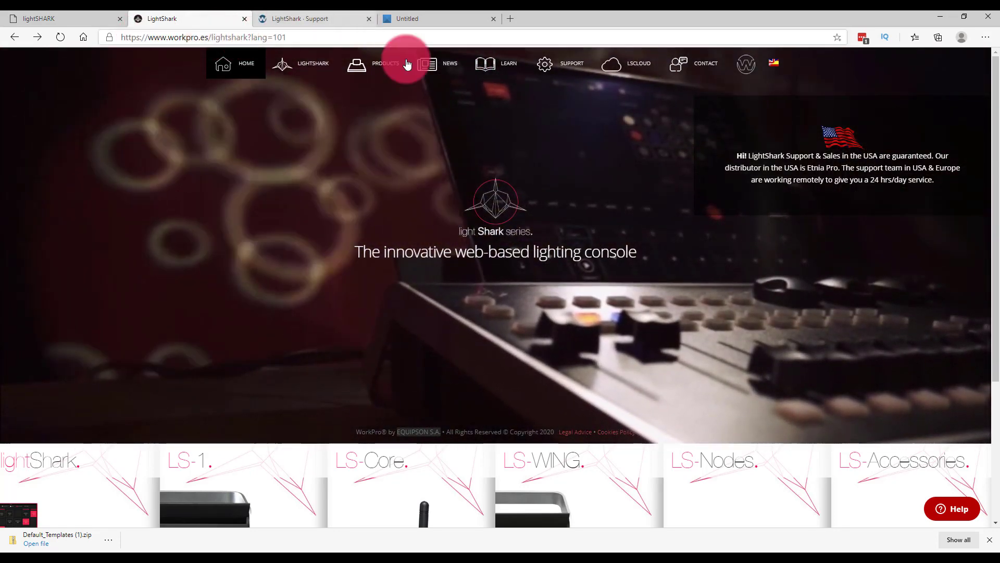
Go to the 'LightShark - Support' page listing manuals, datasheets and MIDI templates
{"action": "left_click", "coordinate": [312, 19]}
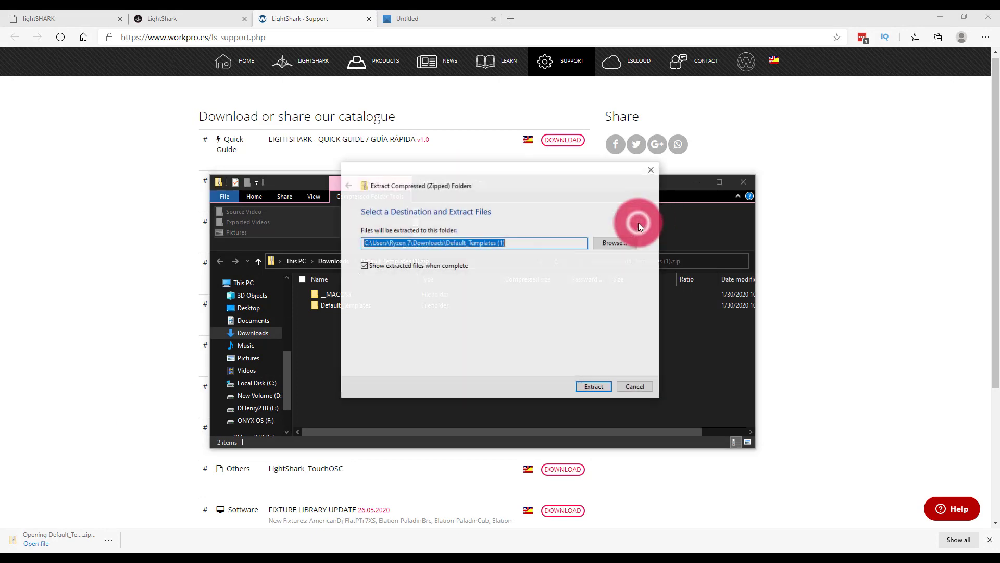
{"action": "left_click", "coordinate": [591, 386]}
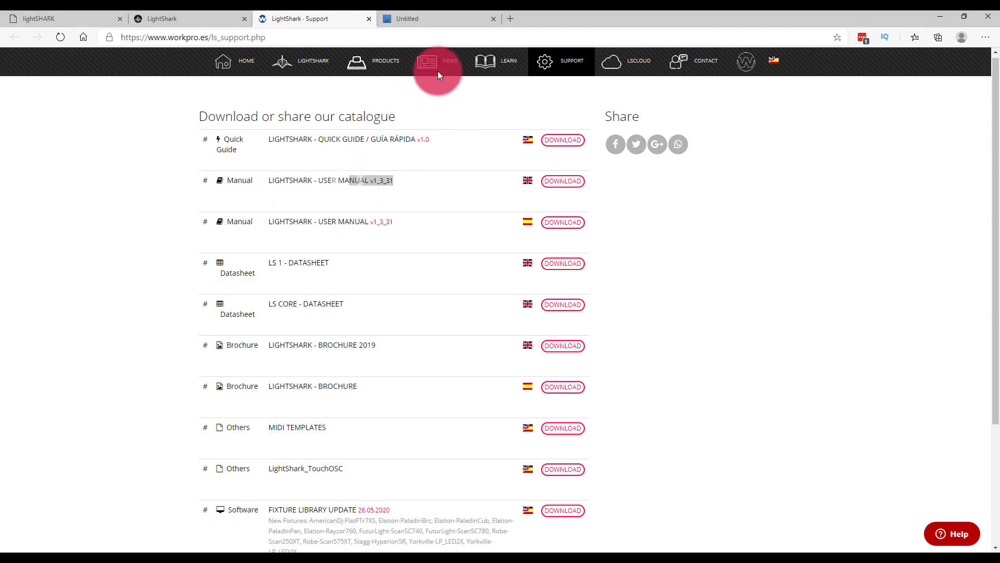
Open the user manual PDF and scroll to Section 7.1 MIDI's Function/Command table on page 99
{"action": "left_click", "coordinate": [563, 182]}
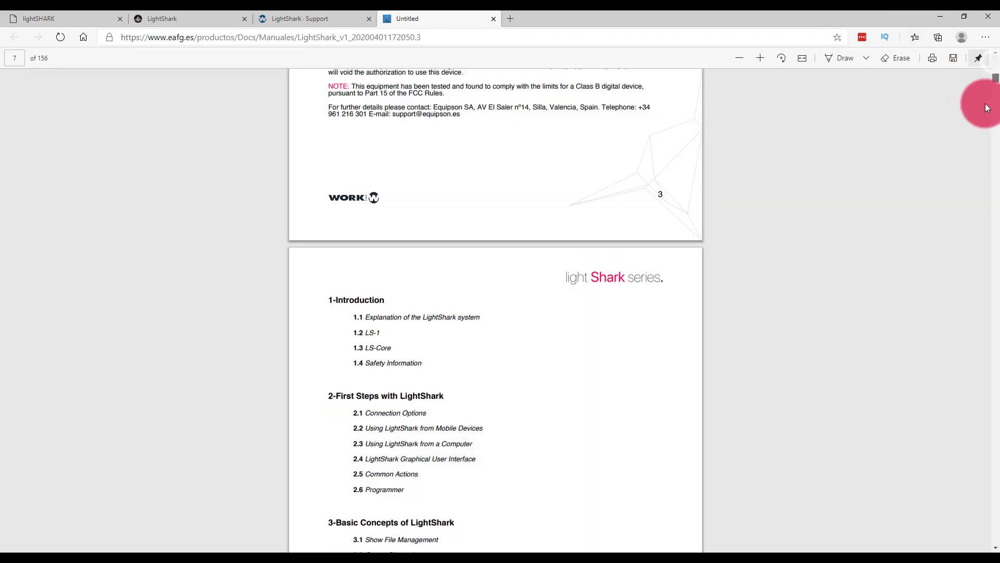
{"action": "scroll", "scroll_direction": "down", "scroll_amount": 3}
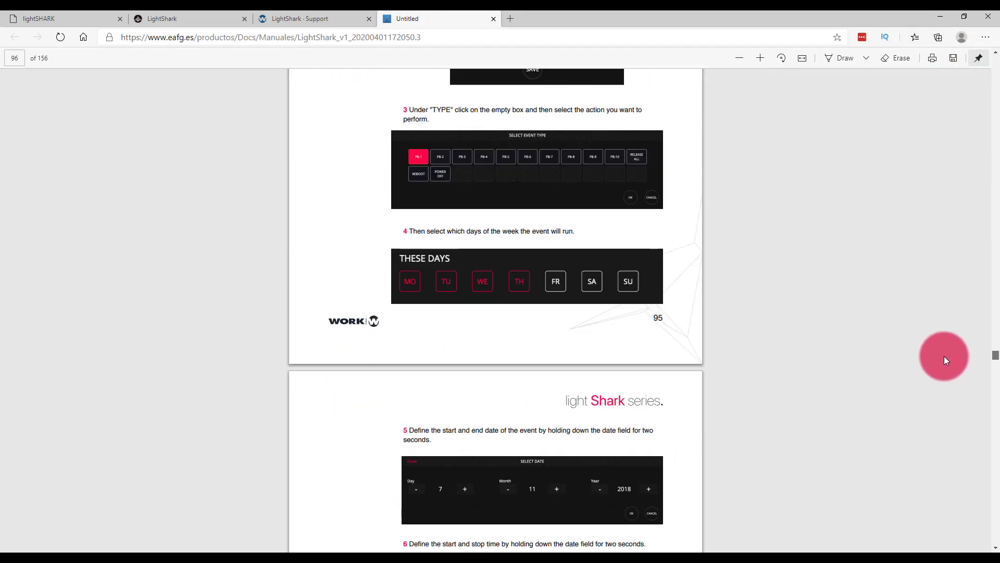
{"action": "scroll", "scroll_direction": "down", "scroll_amount": 3}
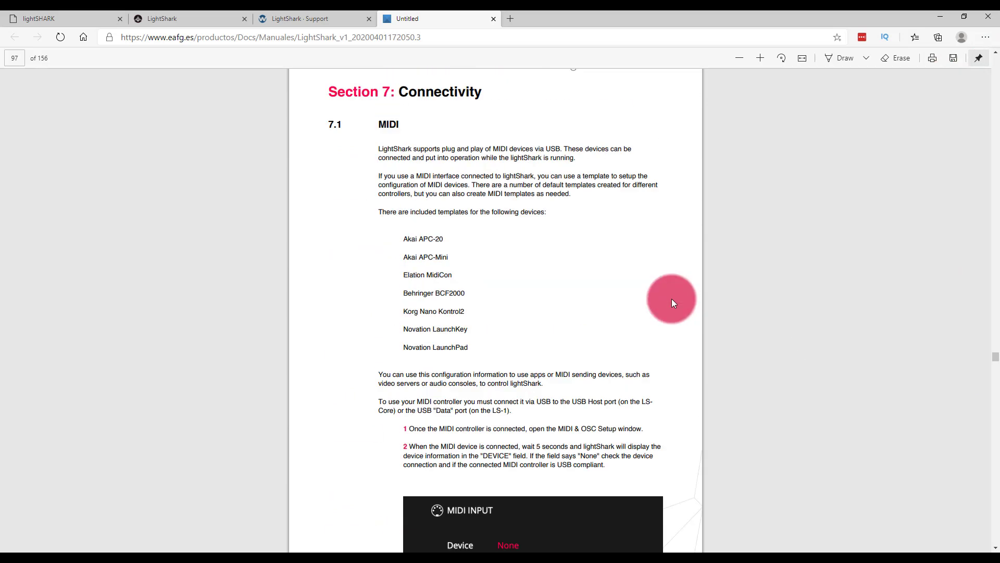
{"action": "scroll", "scroll_direction": "up", "scroll_amount": 3}
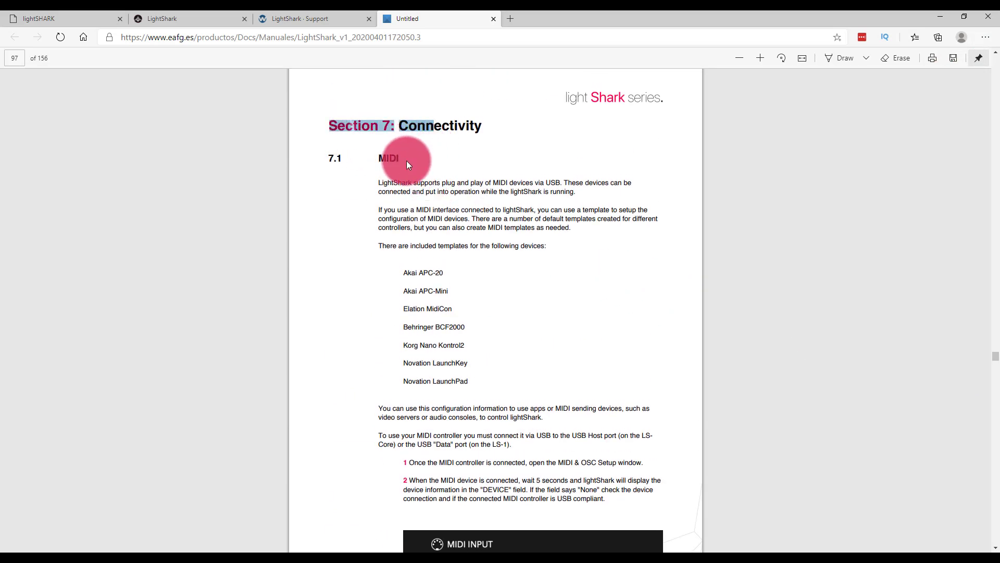
{"action": "scroll", "scroll_direction": "down", "scroll_amount": 3}
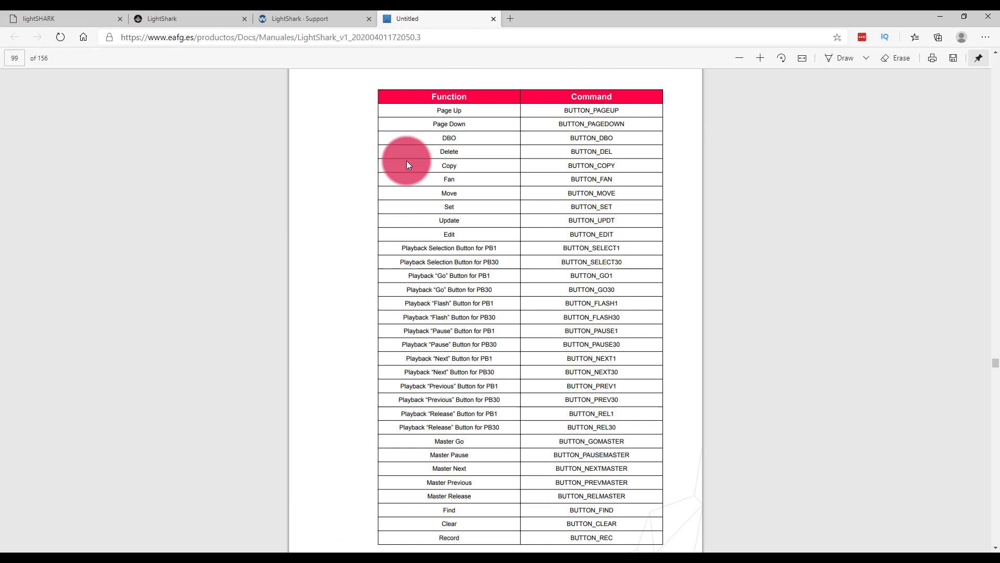
{"action": "scroll", "scroll_direction": "up", "scroll_amount": 3}
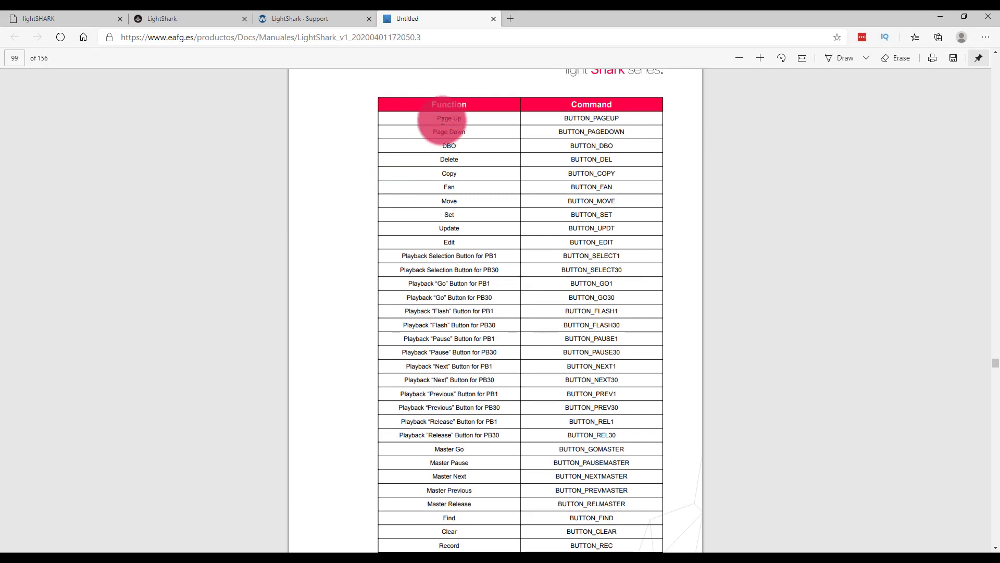
{"action": "mouse_move", "coordinate": [459, 450]}
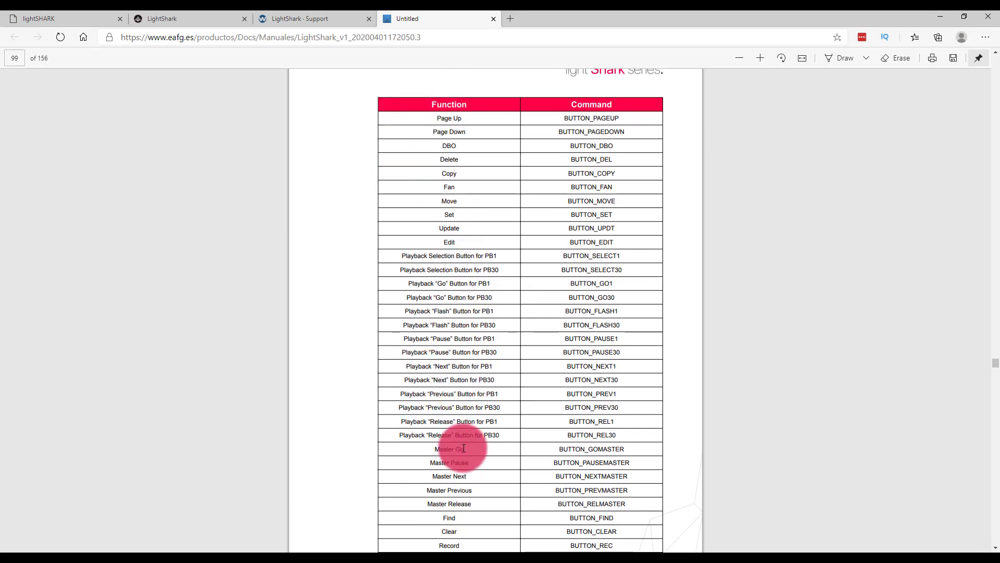
{"action": "mouse_move", "coordinate": [580, 533]}
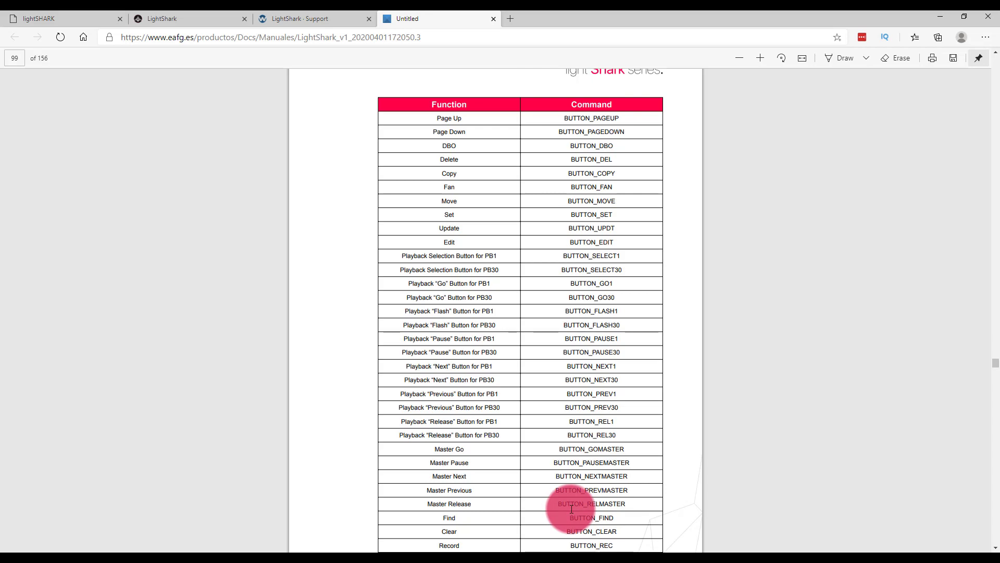
{"action": "mouse_move", "coordinate": [313, 552]}
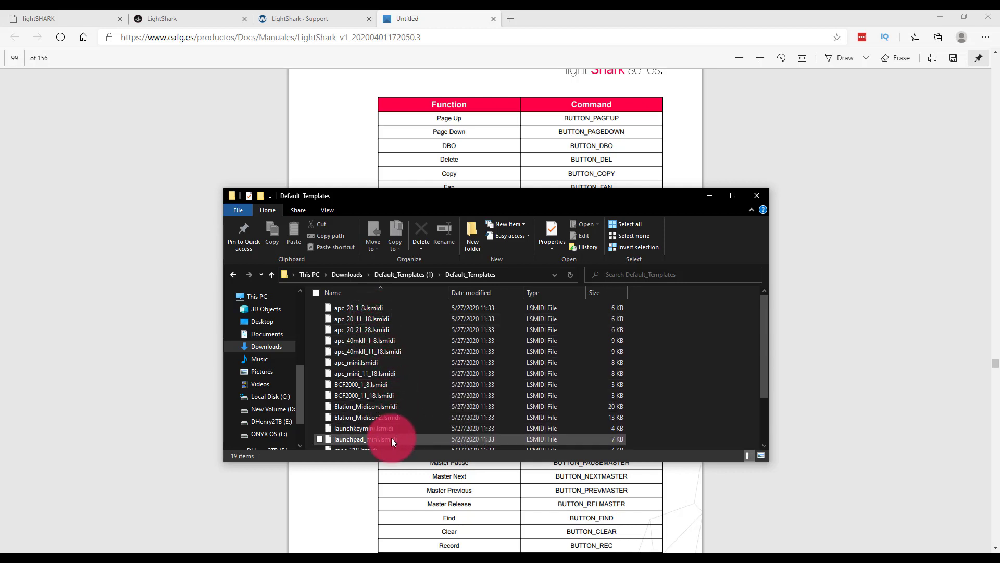
Open nanoKONTROL2.lsmidi from Default_Templates using 'Edit with Notepad++'
{"action": "scroll", "scroll_direction": "down", "scroll_amount": 3}
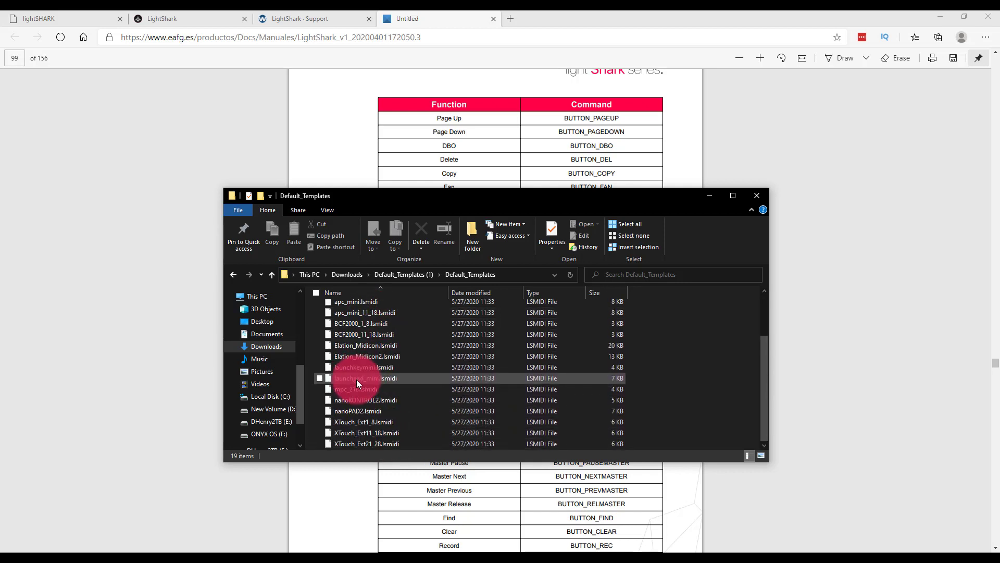
{"action": "left_click", "coordinate": [366, 400]}
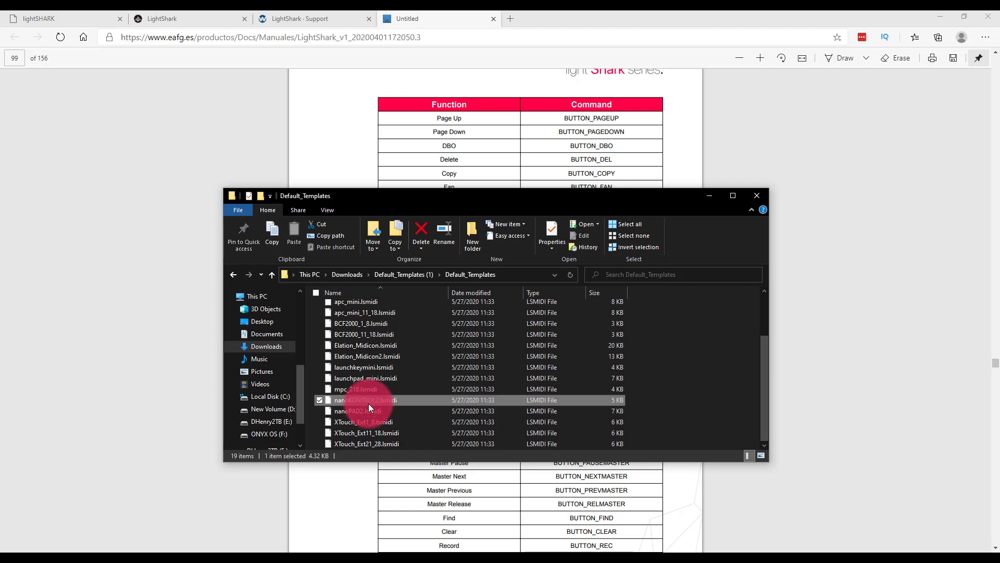
{"action": "right_click", "coordinate": [367, 400]}
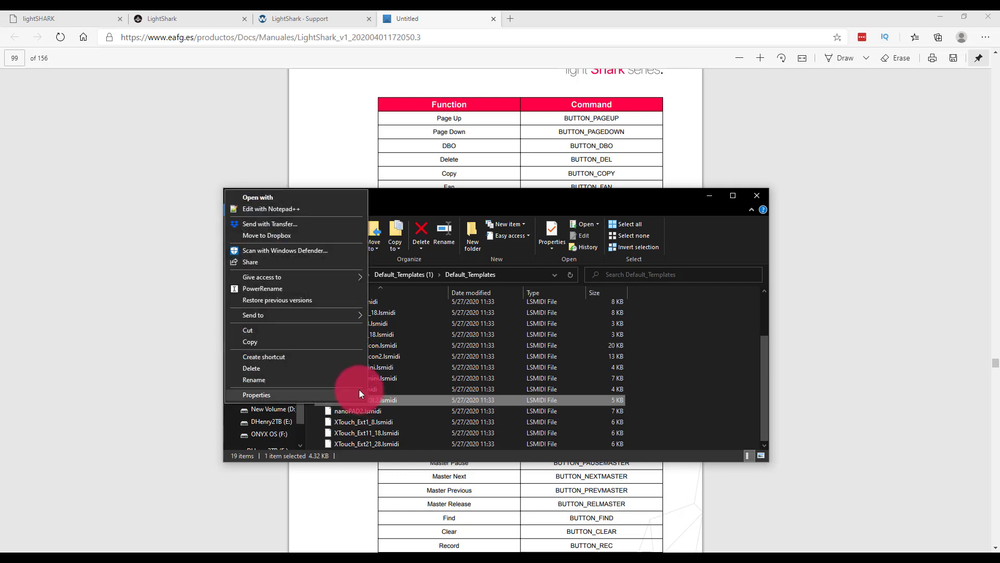
{"action": "mouse_move", "coordinate": [324, 211]}
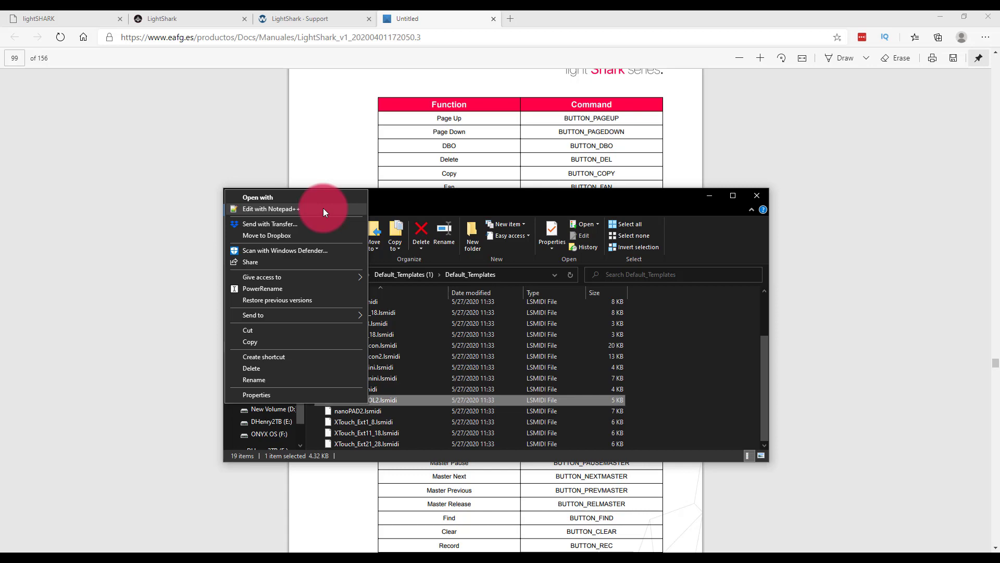
{"action": "left_click", "coordinate": [324, 212]}
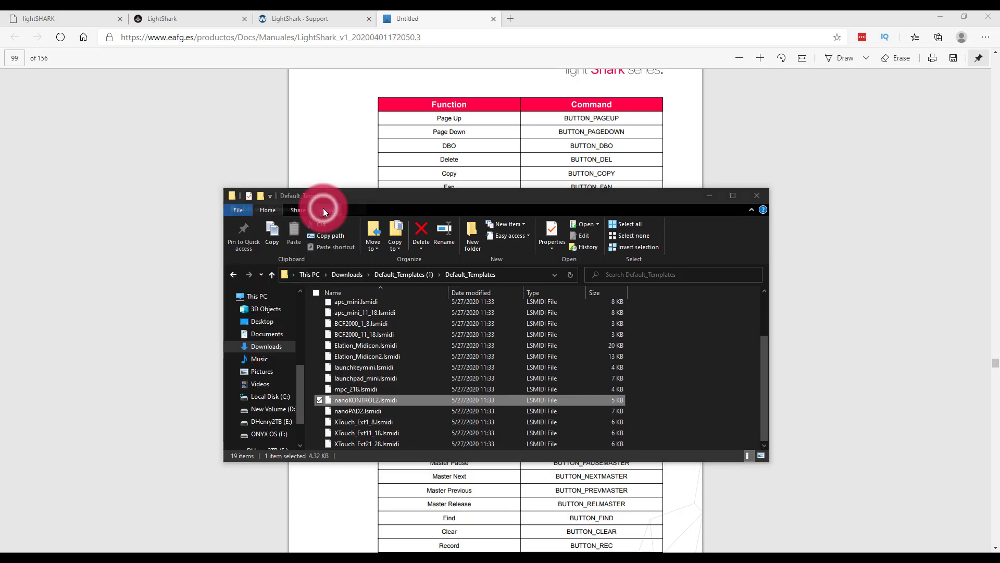
{"action": "double_click", "coordinate": [366, 400]}
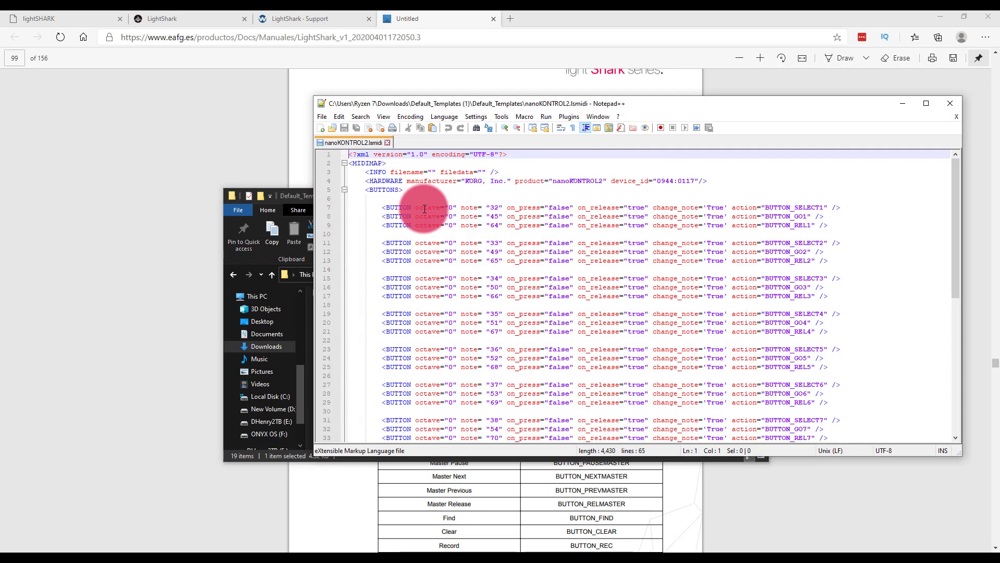
{"action": "mouse_move", "coordinate": [400, 170]}
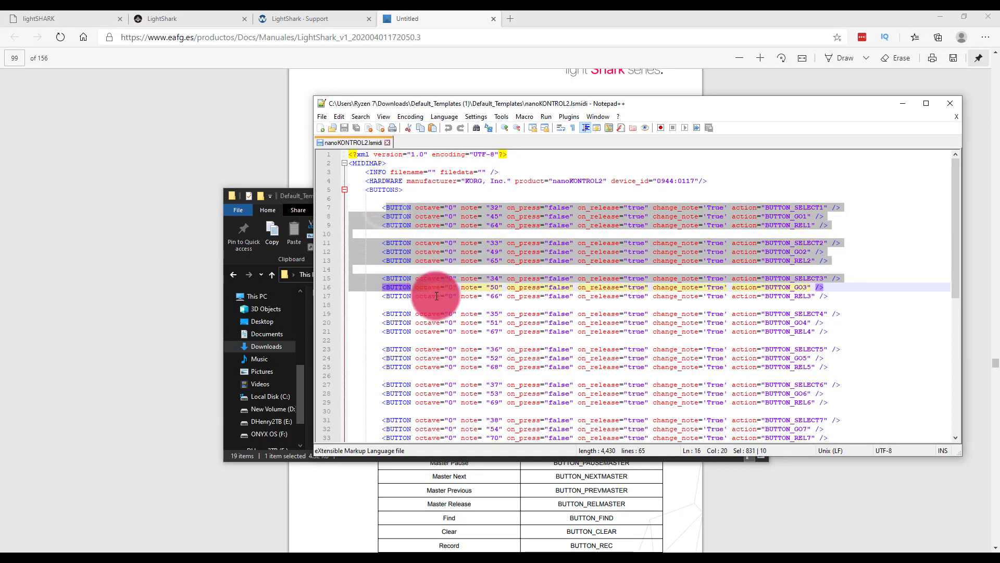
{"action": "scroll", "scroll_direction": "down", "scroll_amount": 3}
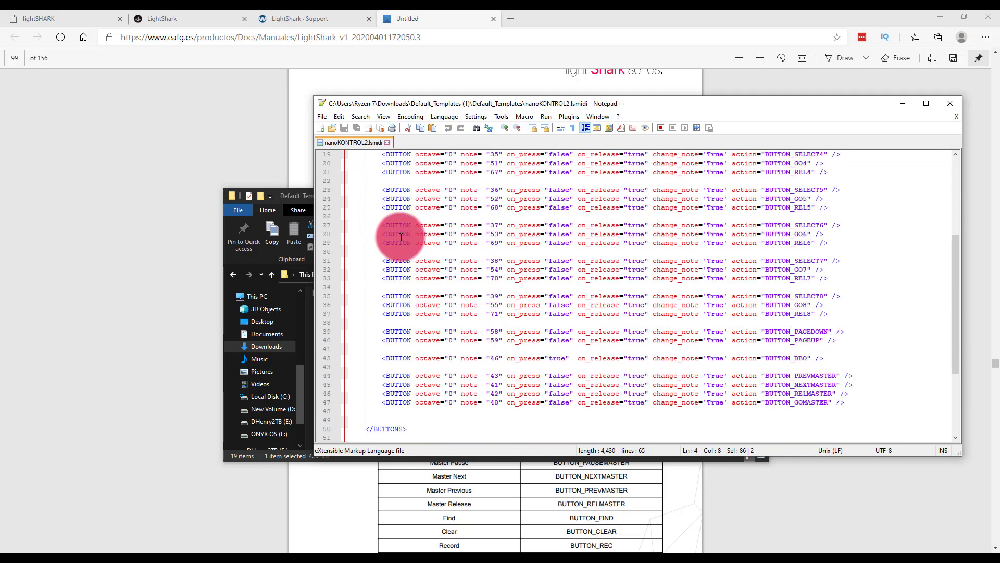
{"action": "scroll", "scroll_direction": "down", "scroll_amount": 3}
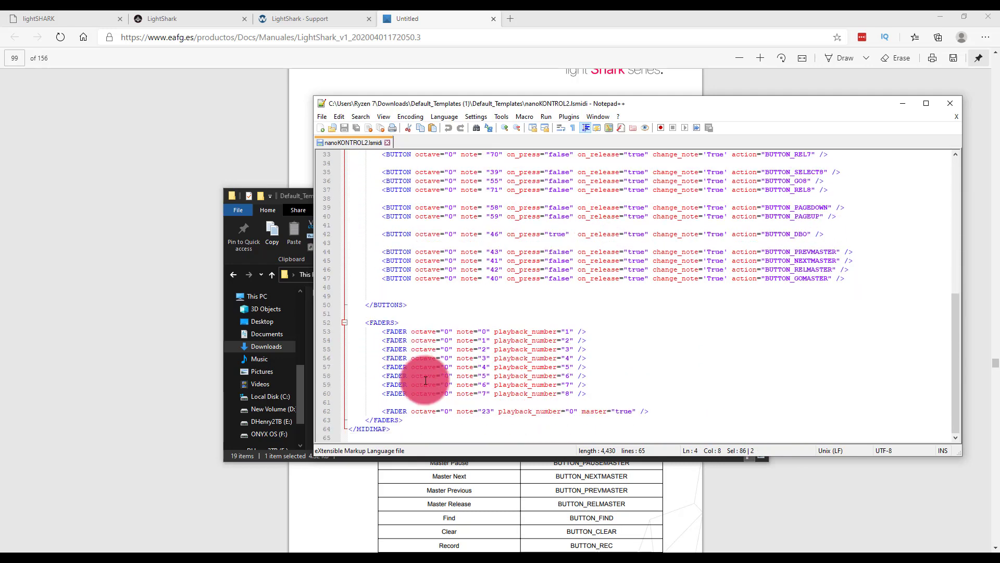
{"action": "left_click", "coordinate": [407, 304]}
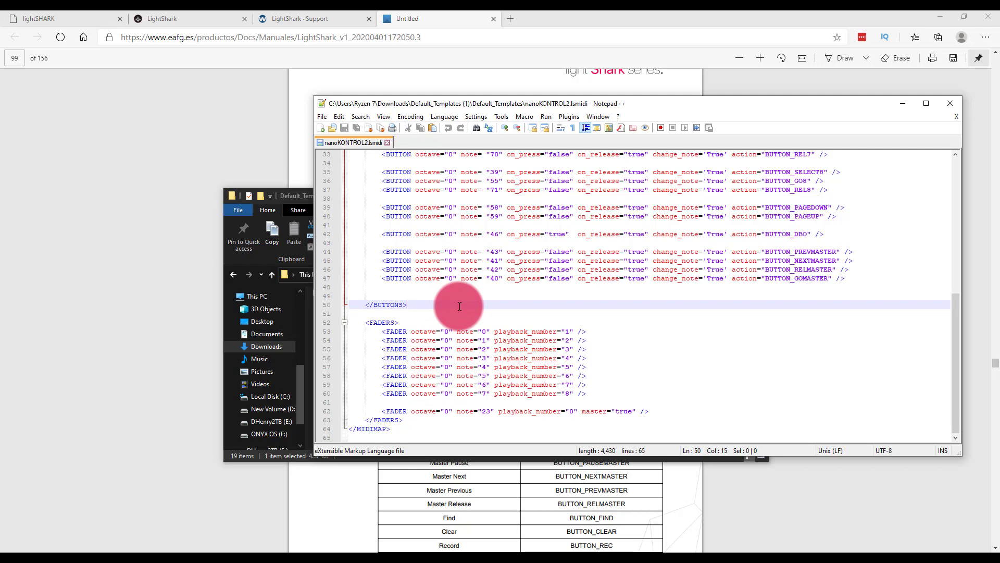
{"action": "scroll", "scroll_direction": "up", "scroll_amount": 3}
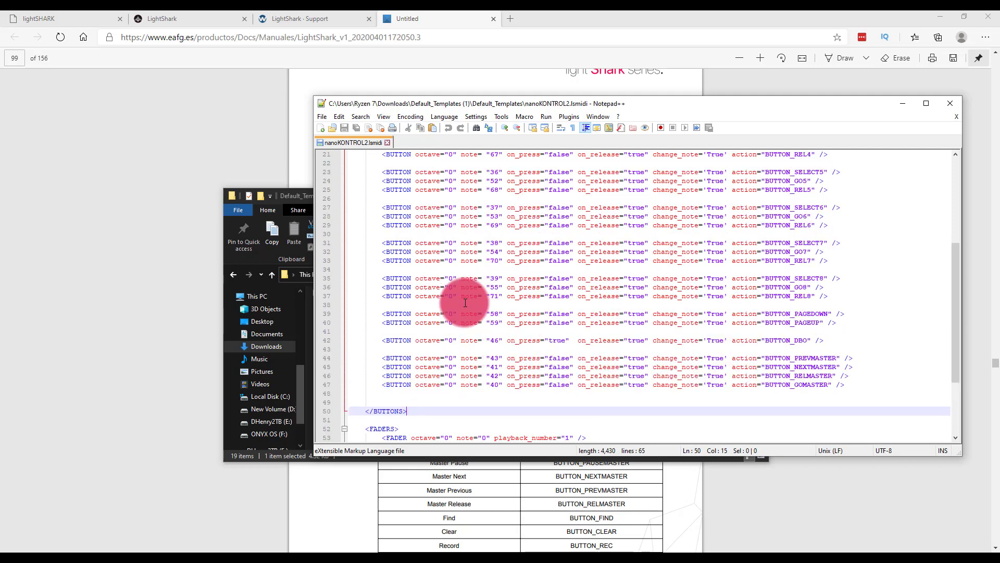
{"action": "scroll", "scroll_direction": "up", "scroll_amount": 3}
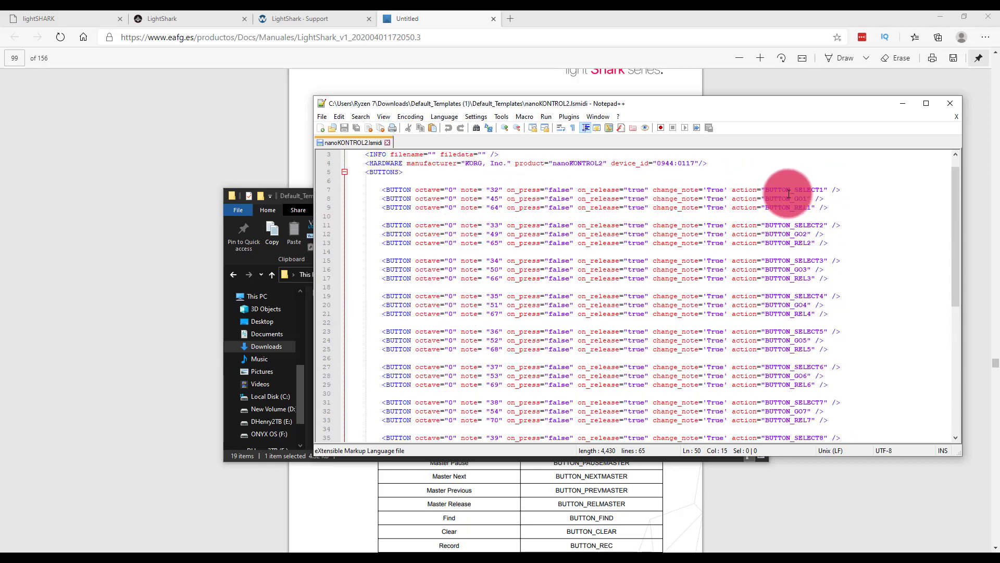
{"action": "mouse_move", "coordinate": [441, 187]}
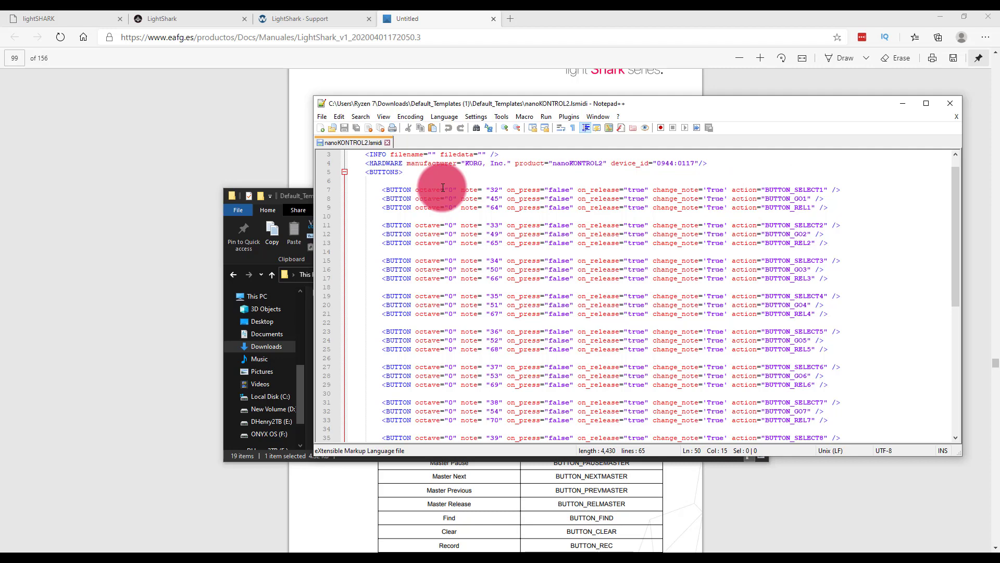
{"action": "scroll", "scroll_direction": "down", "scroll_amount": 3}
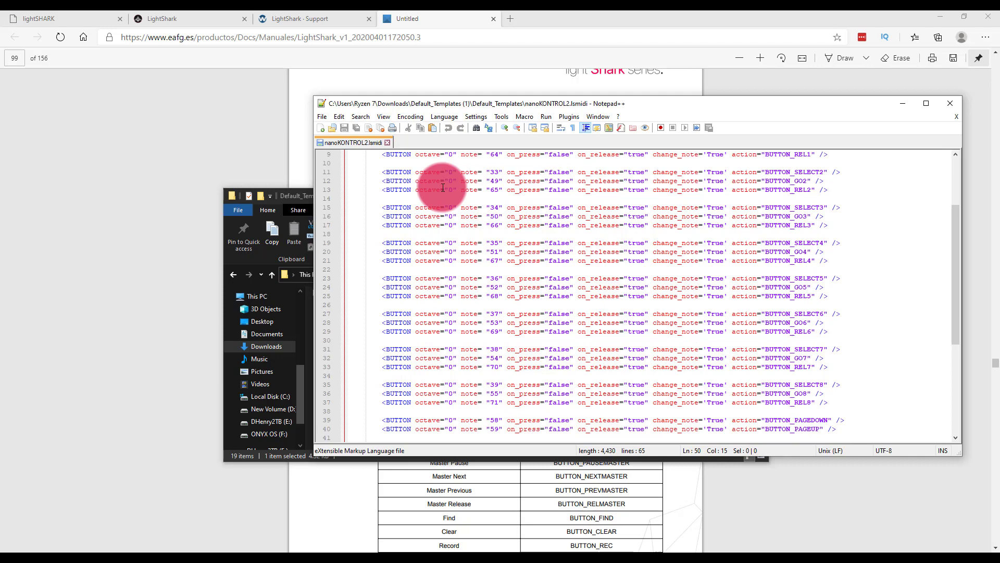
{"action": "scroll", "scroll_direction": "down", "scroll_amount": 3}
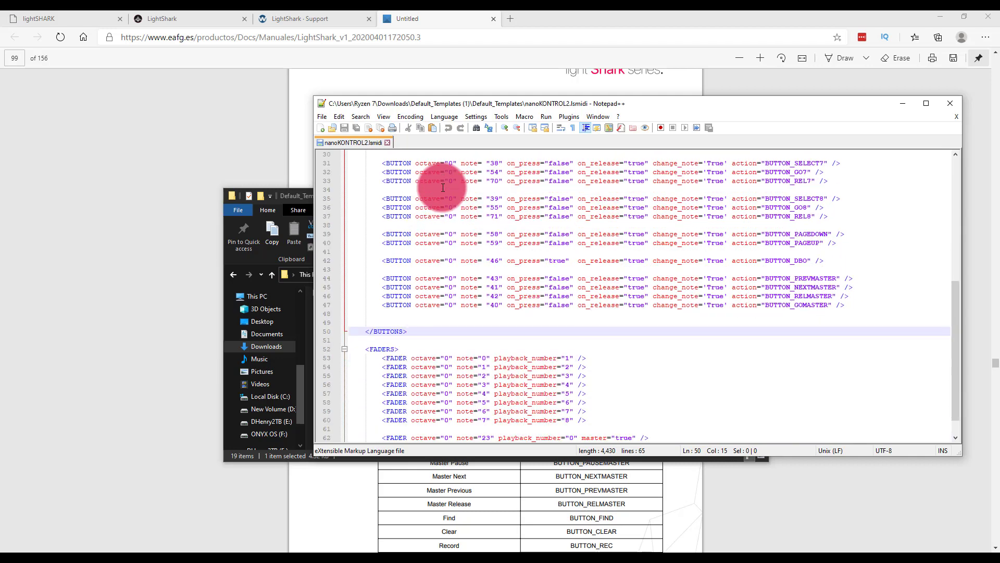
{"action": "scroll", "scroll_direction": "down", "scroll_amount": 3}
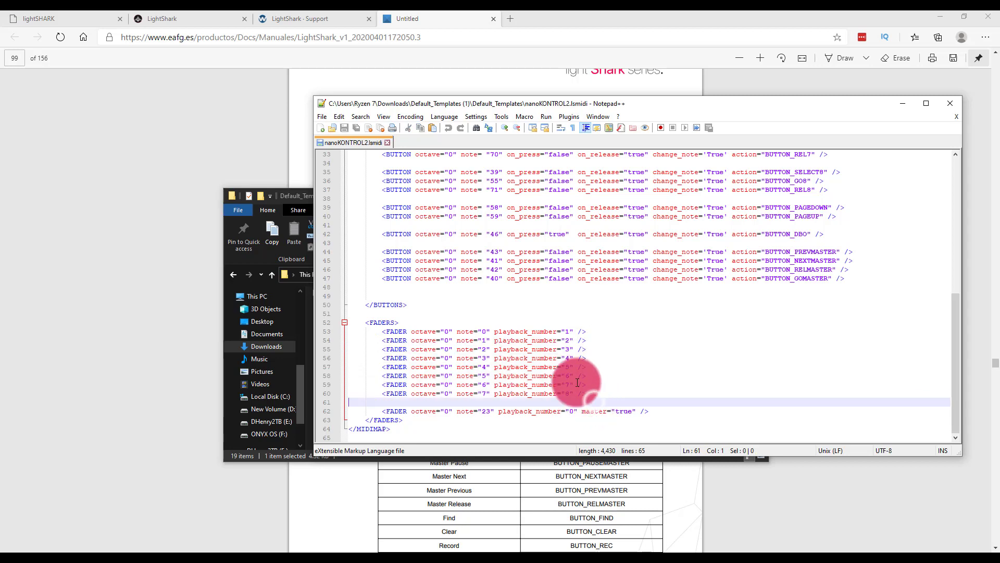
{"action": "mouse_move", "coordinate": [567, 336]}
{"action": "type", "text": "1"}
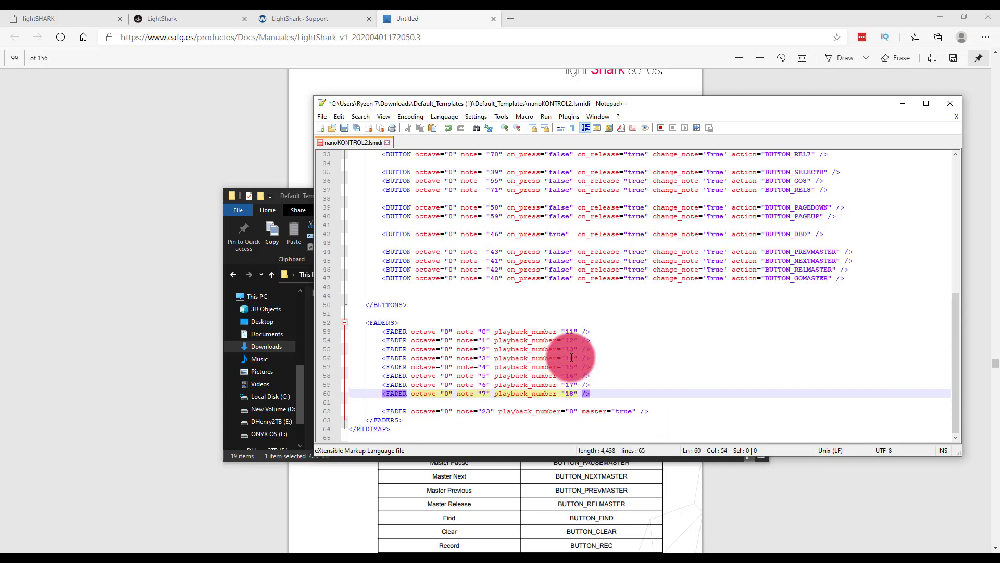
{"action": "mouse_move", "coordinate": [663, 288]}
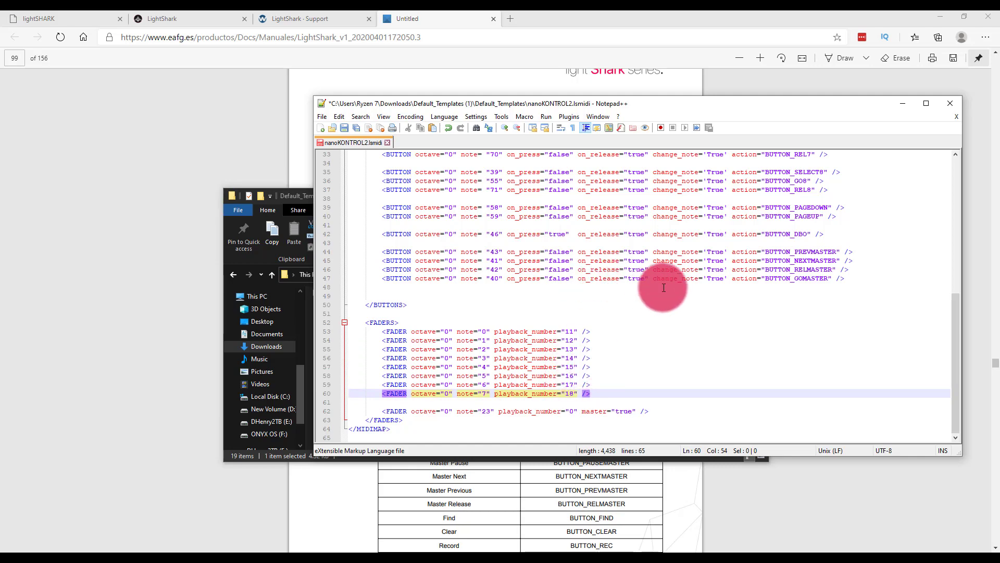
Scroll up in the template above the FADERS section
{"action": "scroll", "scroll_direction": "up", "scroll_amount": 3}
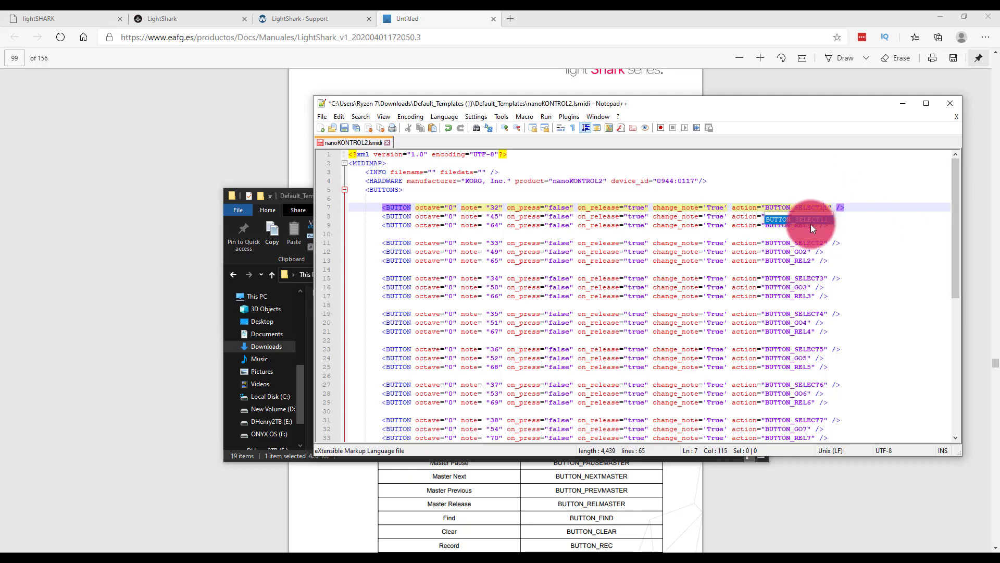
Change the line 7–9 actions to BUTTON_SELECT11, BUTTON_GO11 and BUTTON_REL11
{"action": "left_click", "coordinate": [807, 216]}
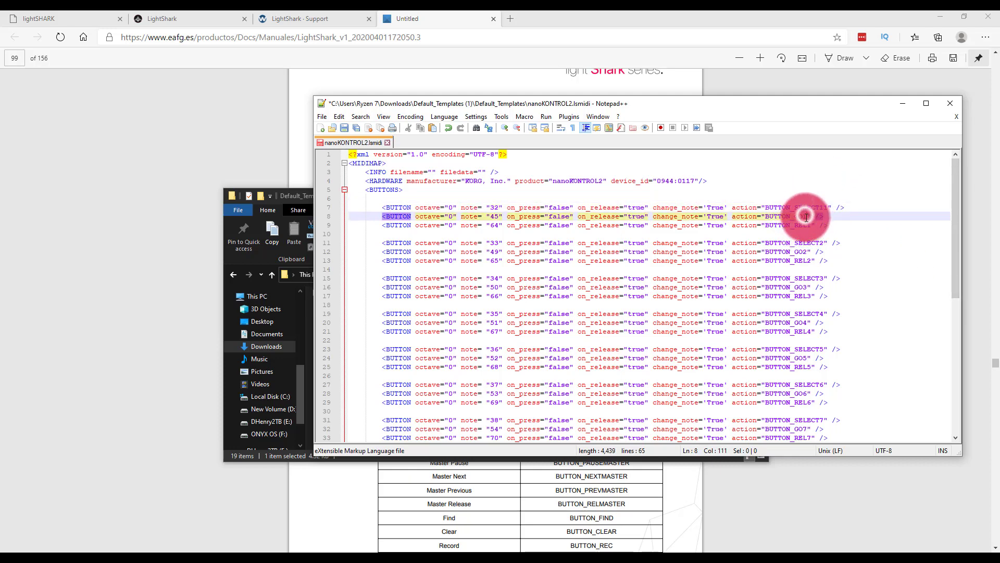
{"action": "left_click", "coordinate": [808, 277]}
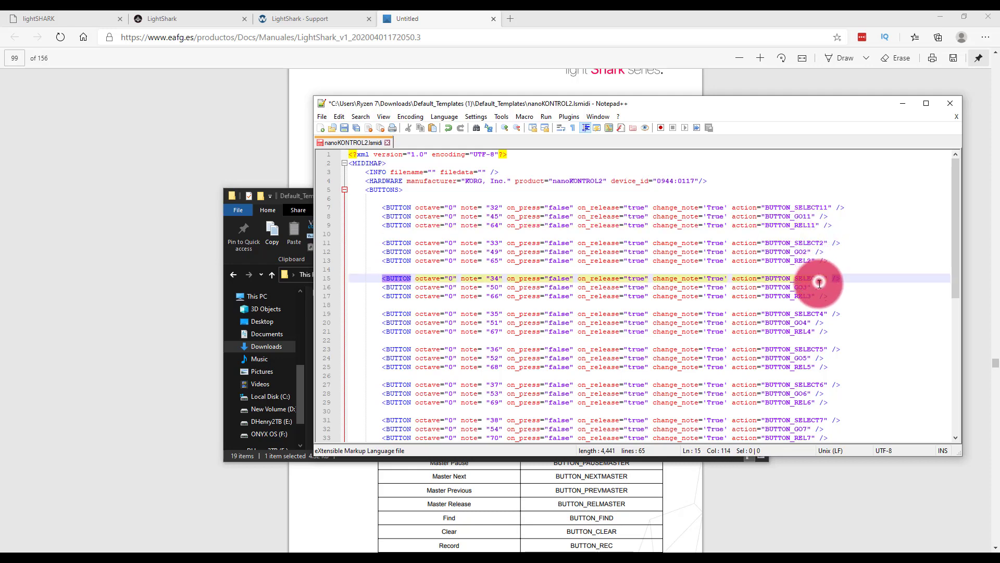
{"action": "mouse_move", "coordinate": [805, 324]}
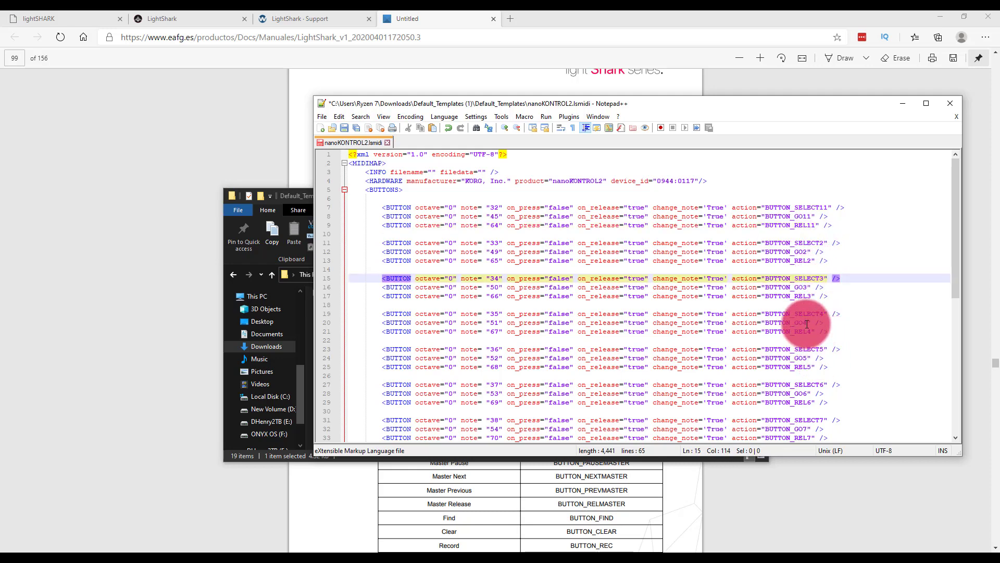
{"action": "left_click", "coordinate": [731, 250]}
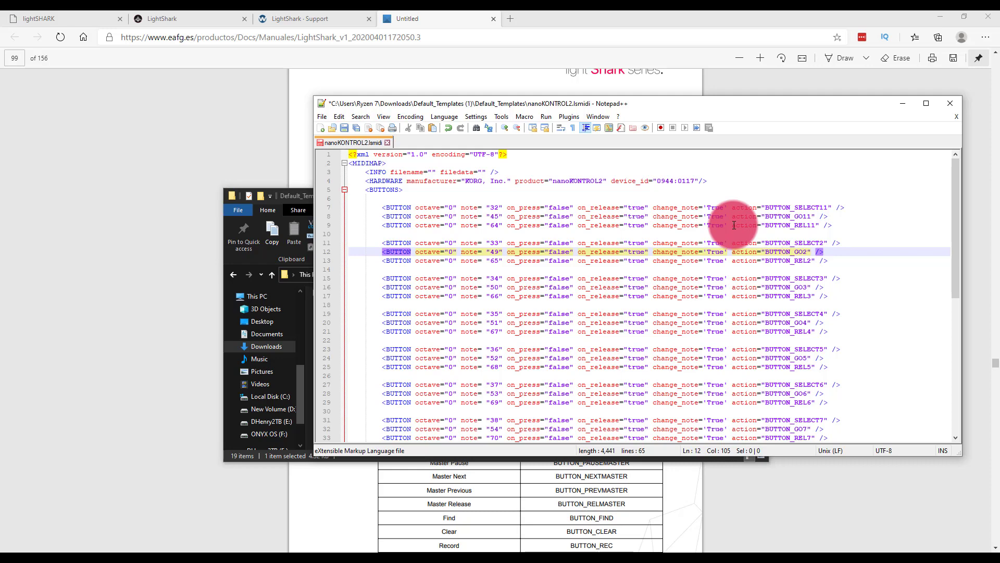
{"action": "left_click", "coordinate": [775, 207]}
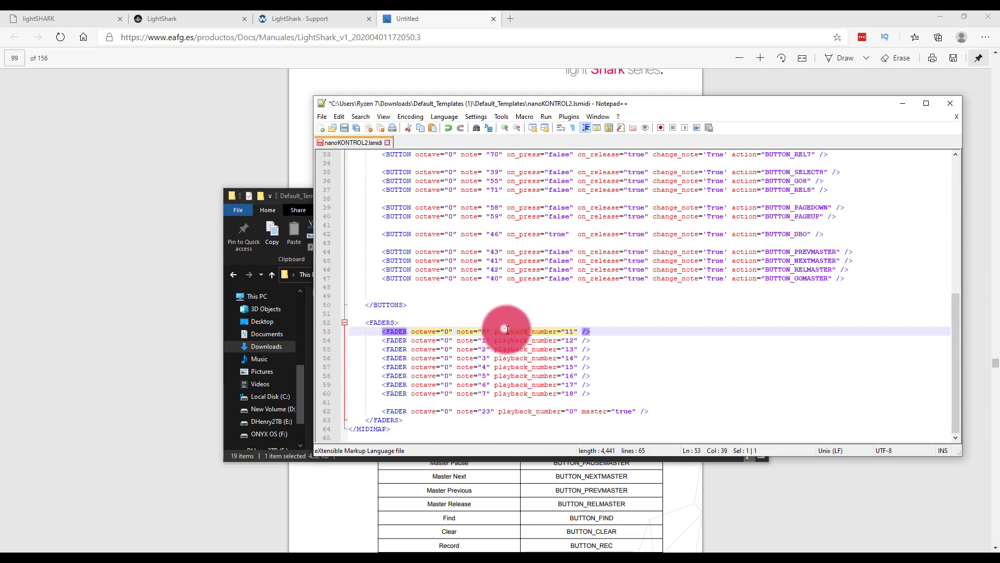
{"action": "left_click", "coordinate": [590, 340]}
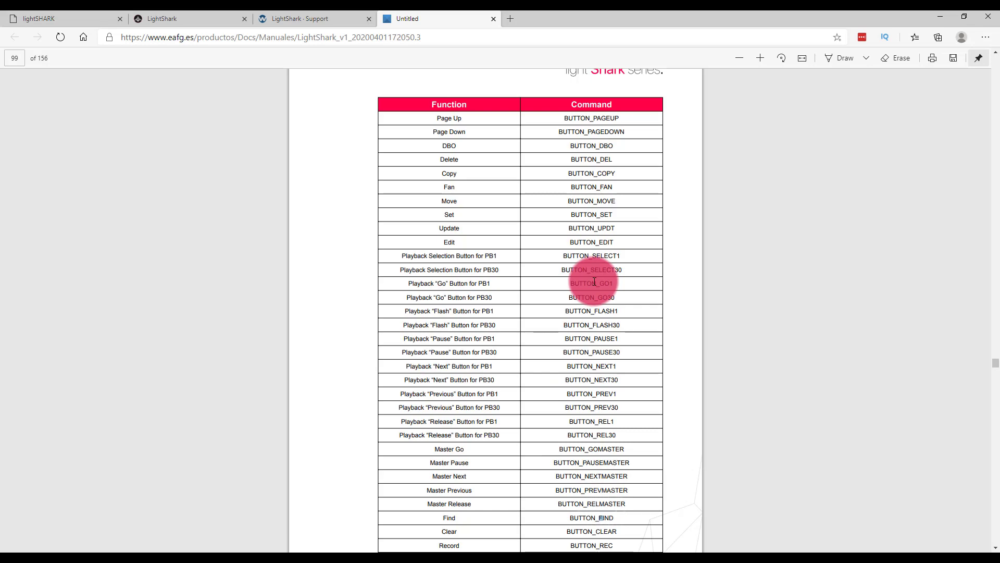
Scroll the manual to page 100 and select the BUTTON_EXECUTOR_01_01 command name
{"action": "scroll", "scroll_direction": "down", "scroll_amount": 3}
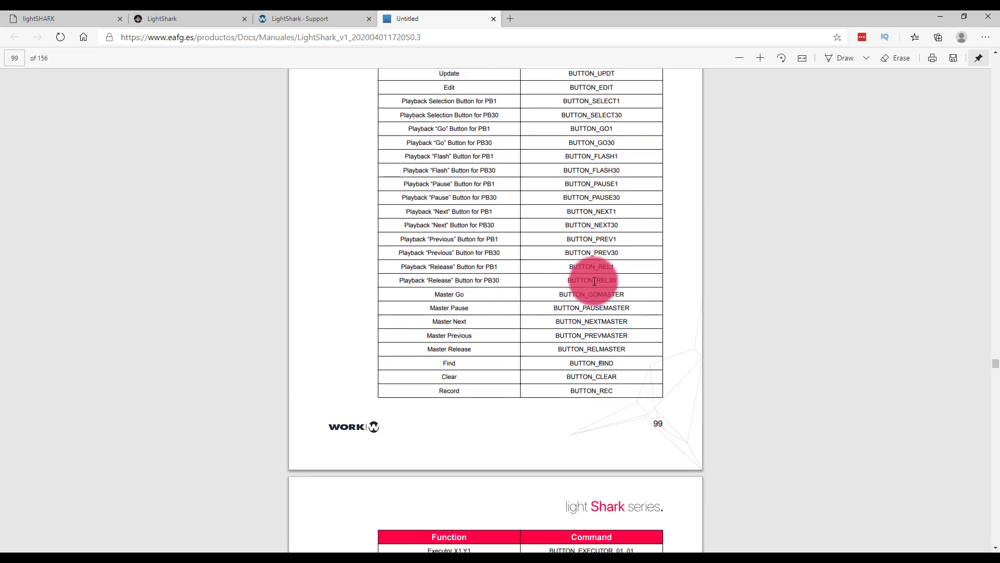
{"action": "scroll", "scroll_direction": "down", "scroll_amount": 3}
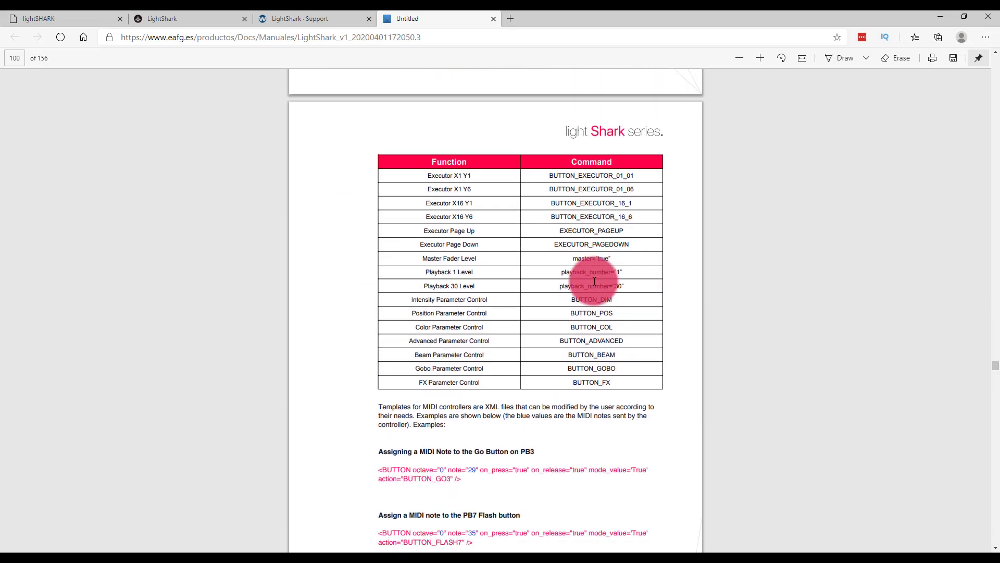
{"action": "scroll", "scroll_direction": "up", "scroll_amount": 3}
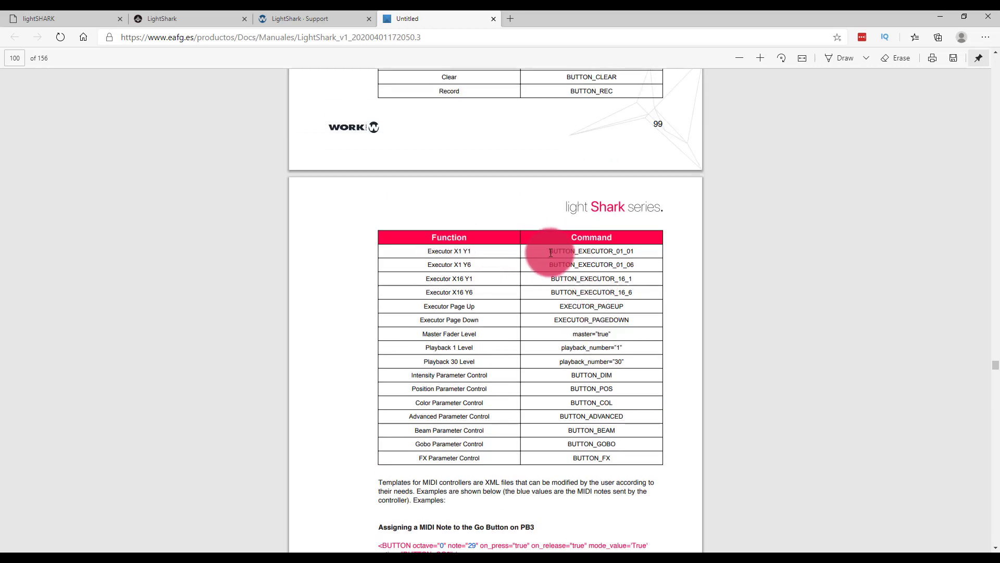
{"action": "double_click", "coordinate": [579, 251]}
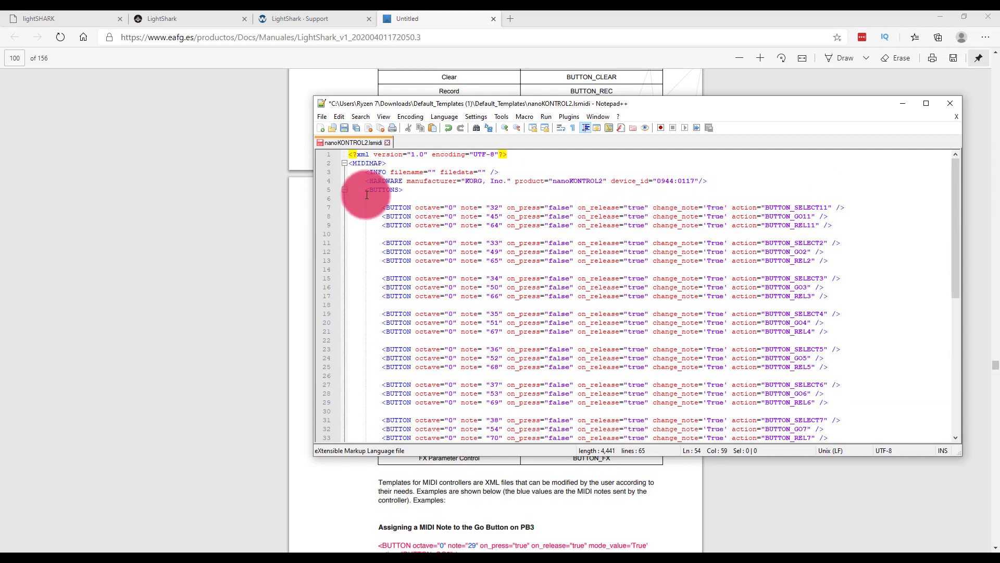
{"action": "mouse_move", "coordinate": [826, 209]}
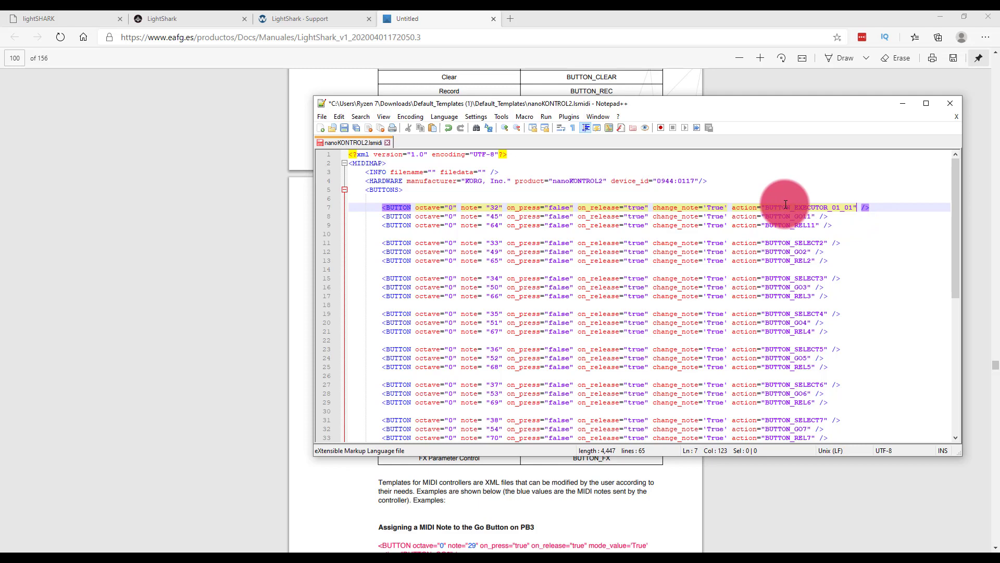
{"action": "mouse_move", "coordinate": [577, 112]}
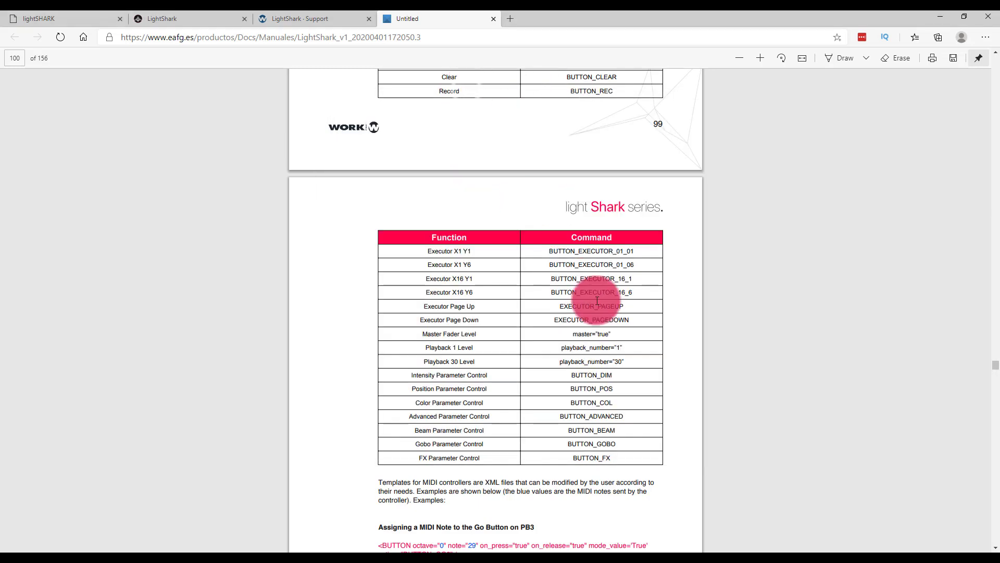
Scroll the manual back to page 99's page, edit and playback button commands
{"action": "scroll", "scroll_direction": "up", "scroll_amount": 3}
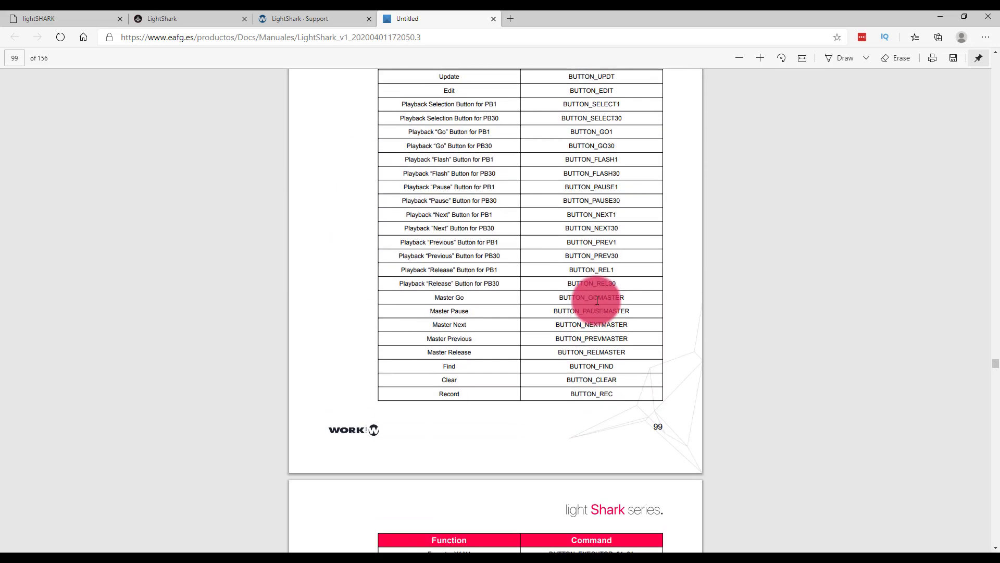
{"action": "scroll", "scroll_direction": "down", "scroll_amount": 3}
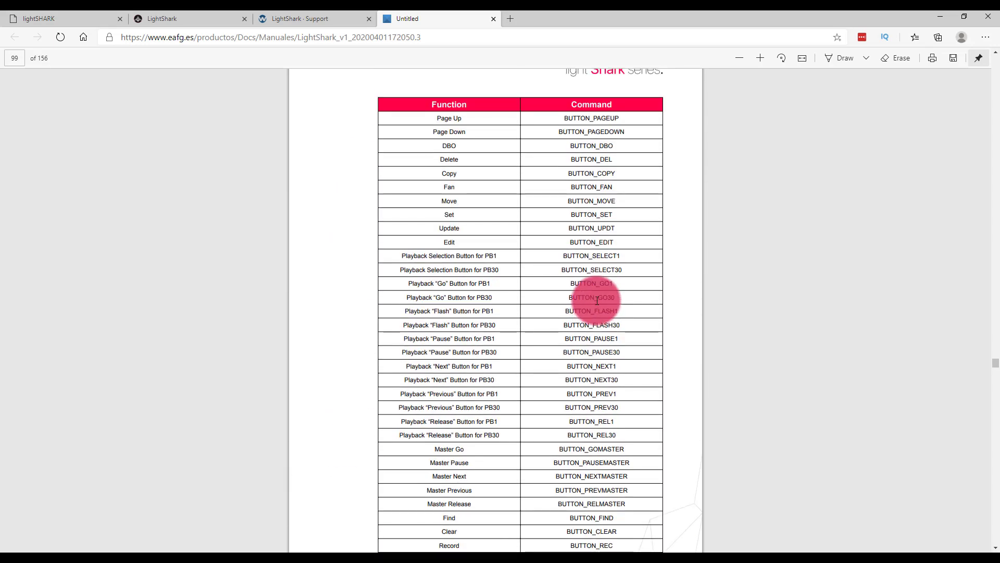
{"action": "mouse_move", "coordinate": [593, 352]}
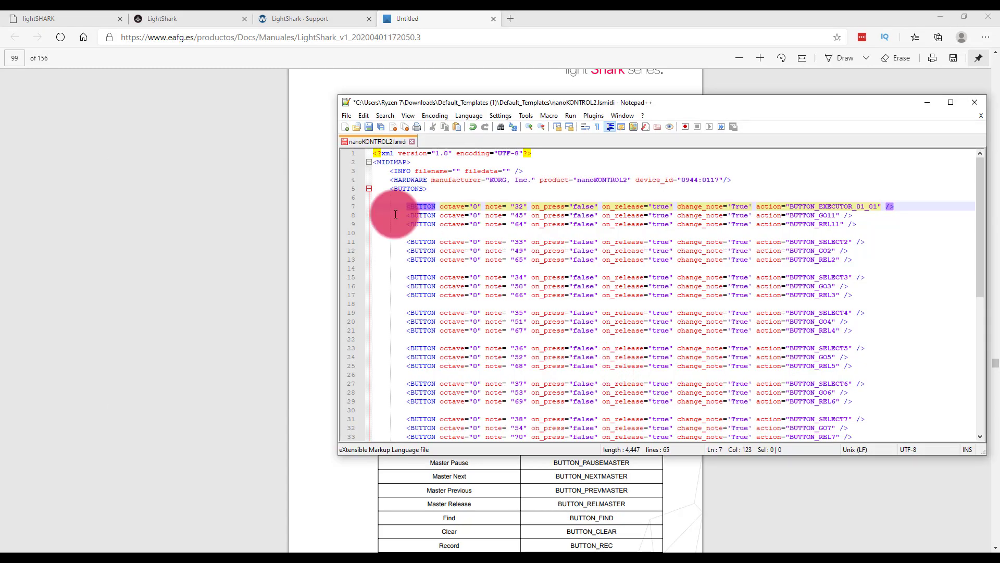
Save the template as 'nanoKONTROL2 Customized.lsmidi' with Save as type All types
{"action": "left_click", "coordinate": [363, 115]}
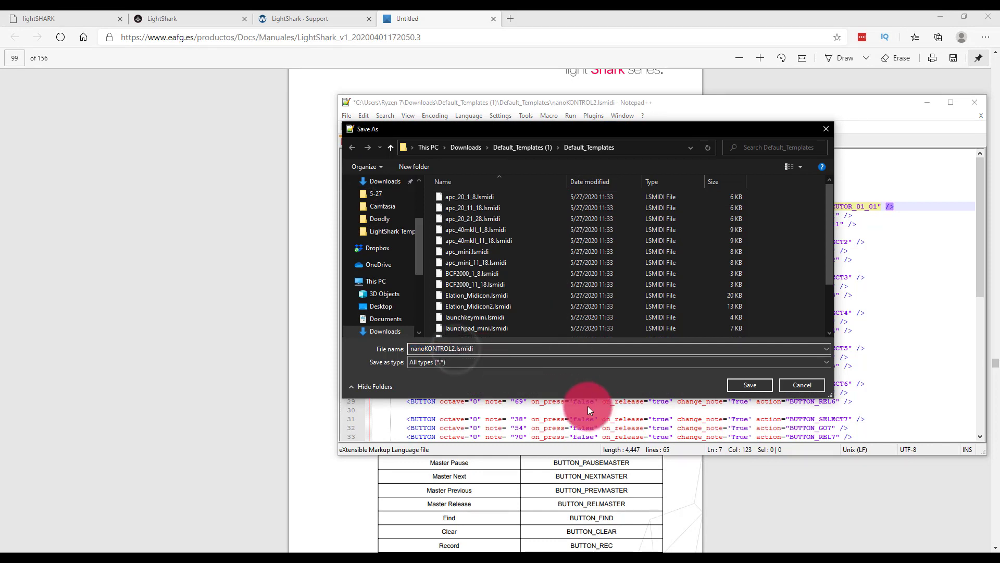
{"action": "type", "text": "Customized"}
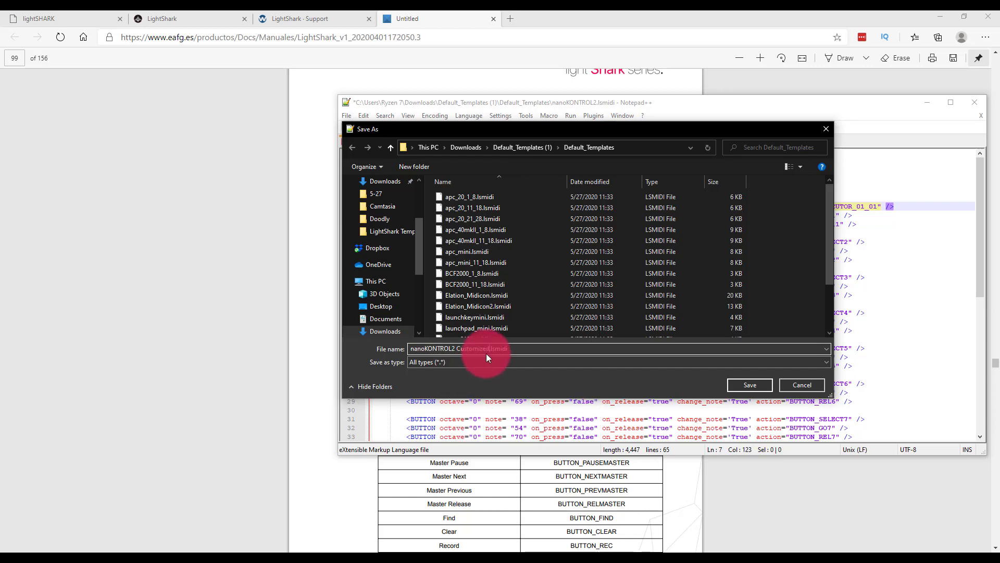
{"action": "left_click", "coordinate": [517, 349]}
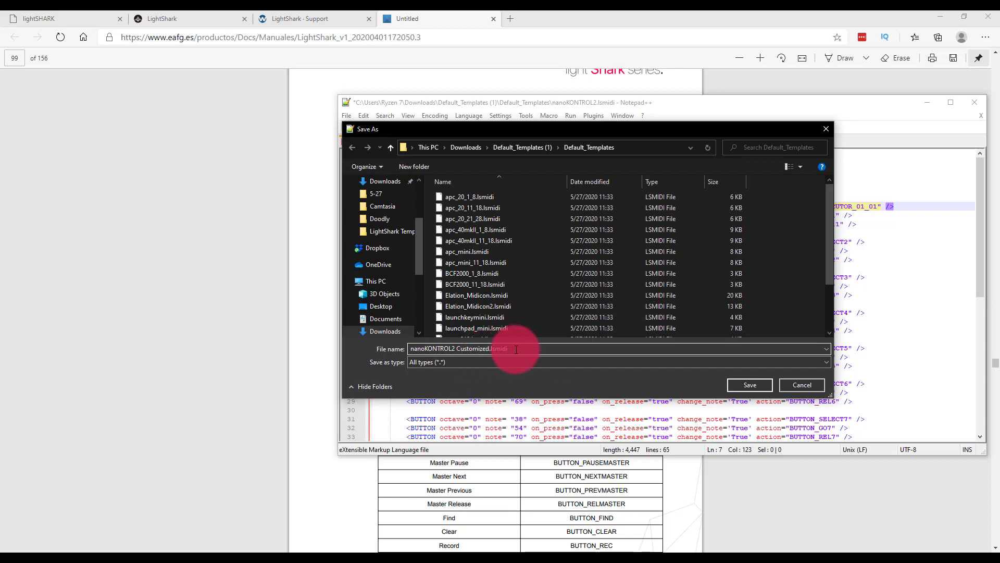
{"action": "left_click", "coordinate": [825, 362]}
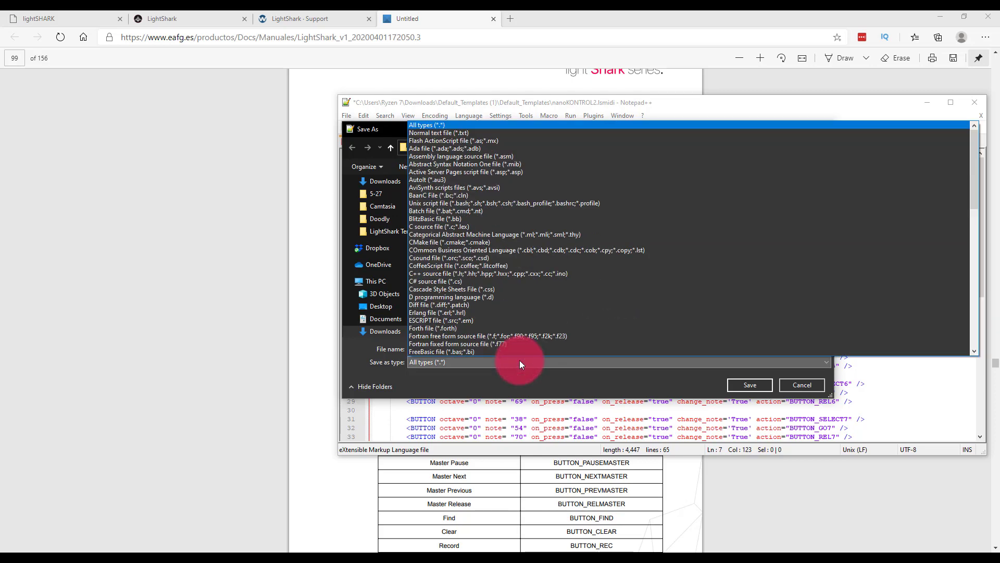
{"action": "left_click", "coordinate": [427, 361]}
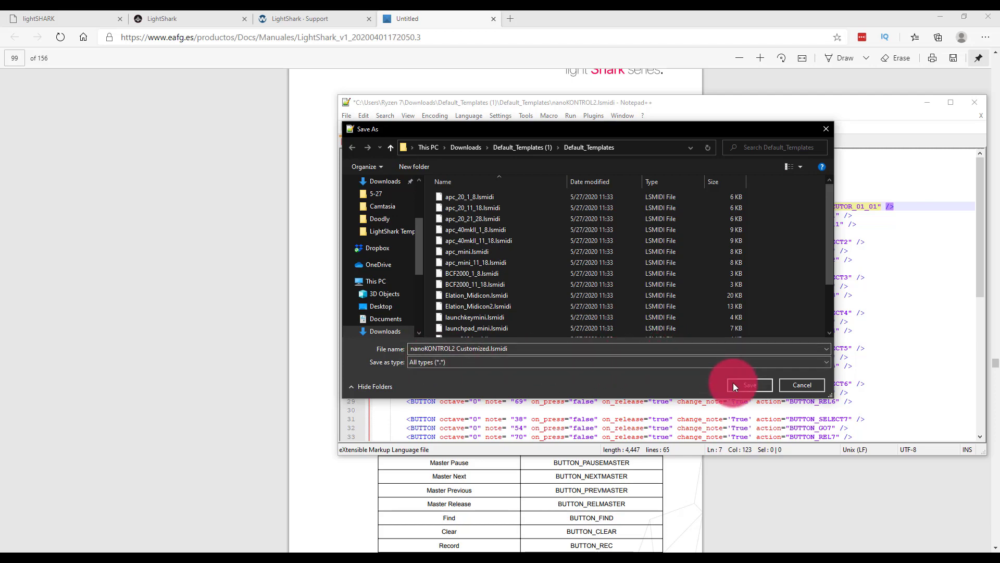
{"action": "left_click", "coordinate": [748, 384]}
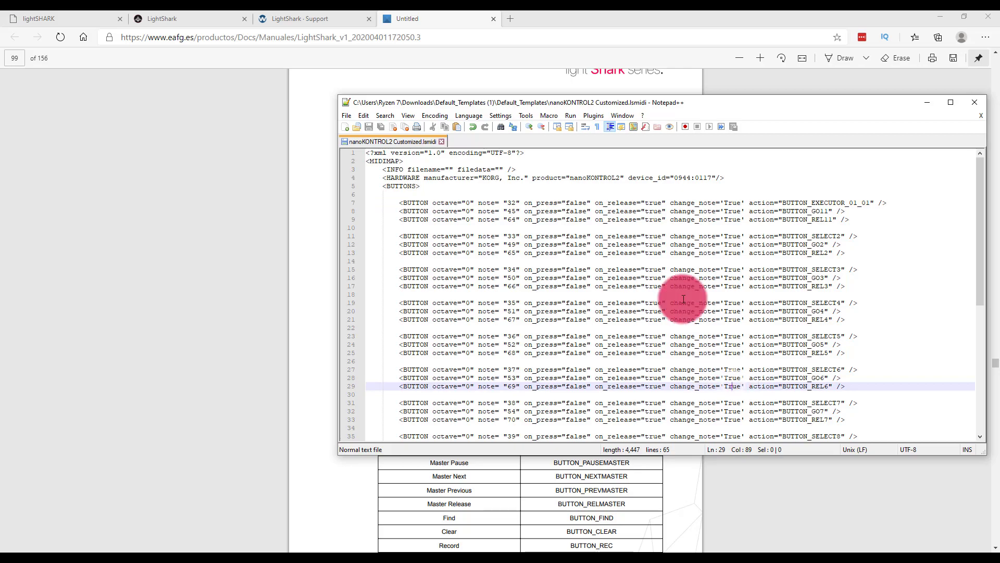
Minimize Notepad++ to return to the lightSHARK web console tab
{"action": "left_click", "coordinate": [54, 19]}
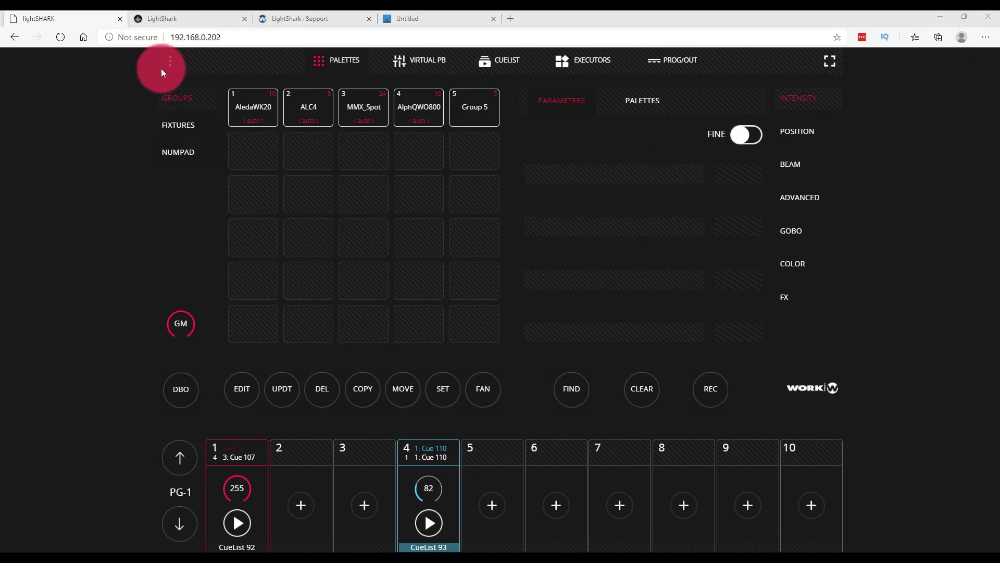
Import mpc_218_GOv10.lsmidi from the USB drive, dismiss the success message, and return to the console
{"action": "left_click", "coordinate": [171, 60]}
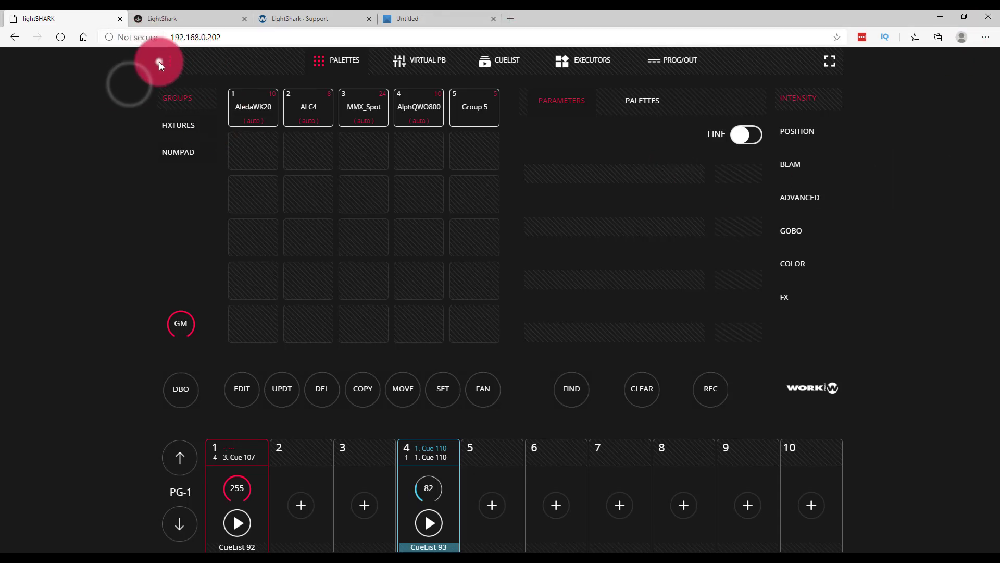
{"action": "left_click", "coordinate": [160, 63]}
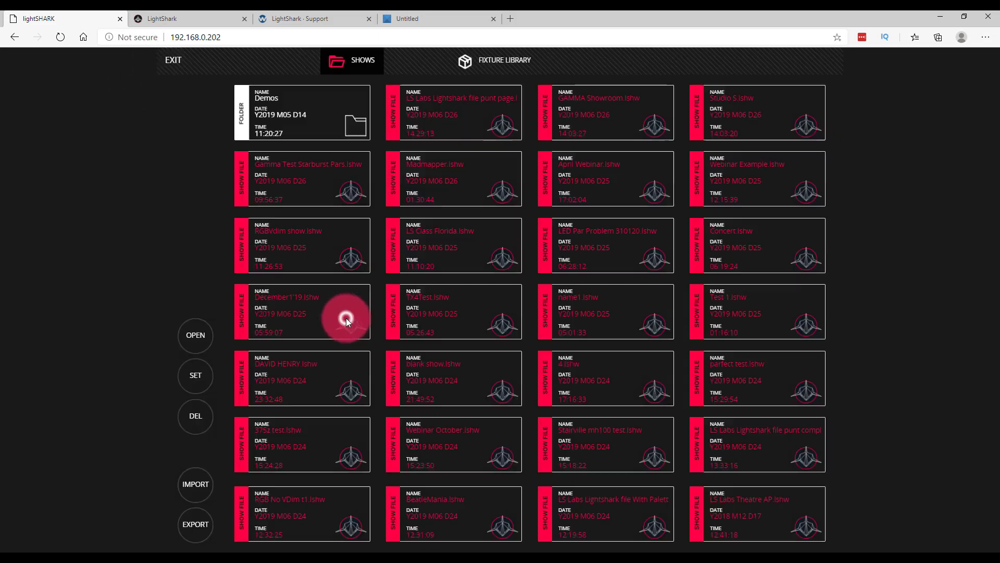
{"action": "left_click", "coordinate": [631, 60]}
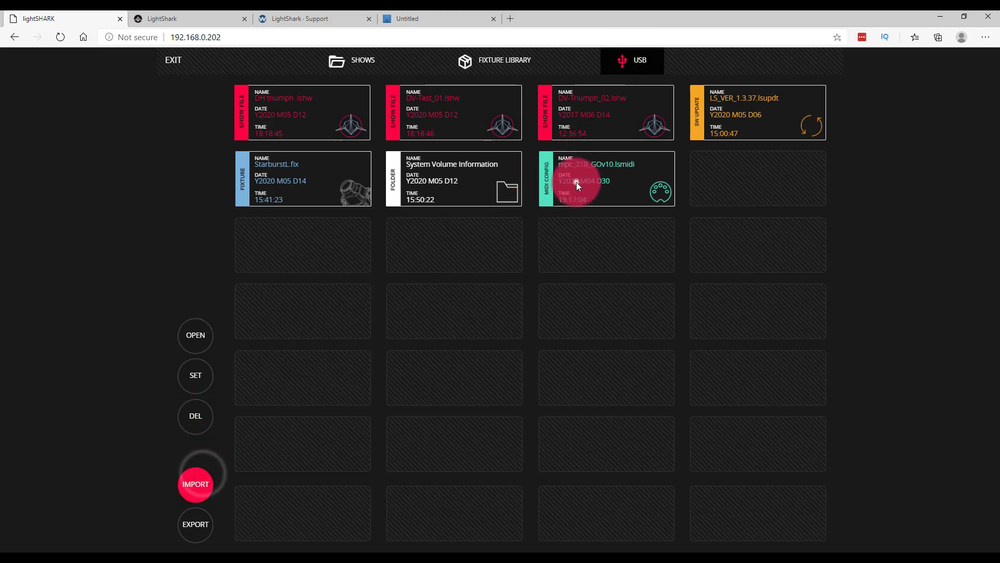
{"action": "left_click", "coordinate": [196, 483]}
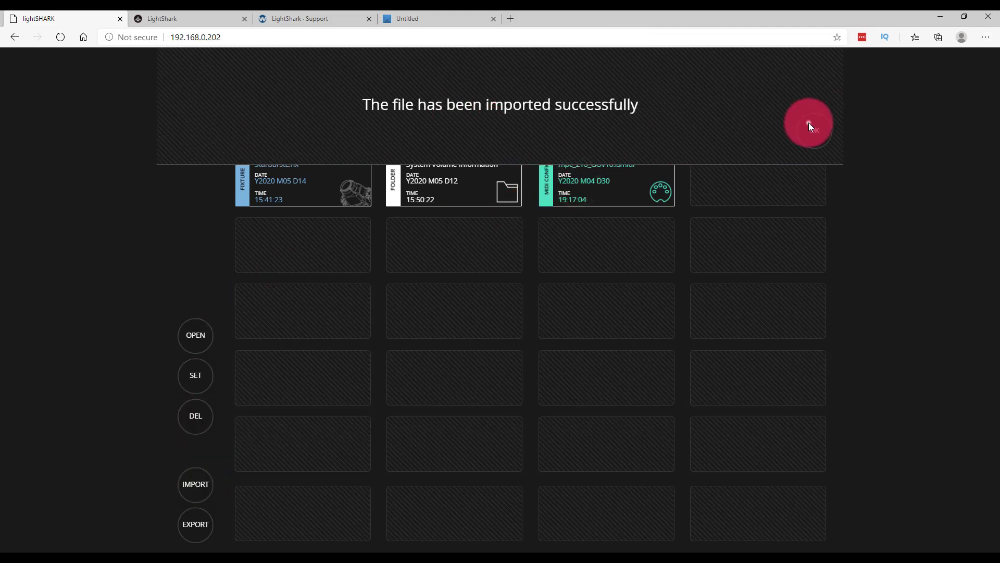
{"action": "left_click", "coordinate": [809, 125]}
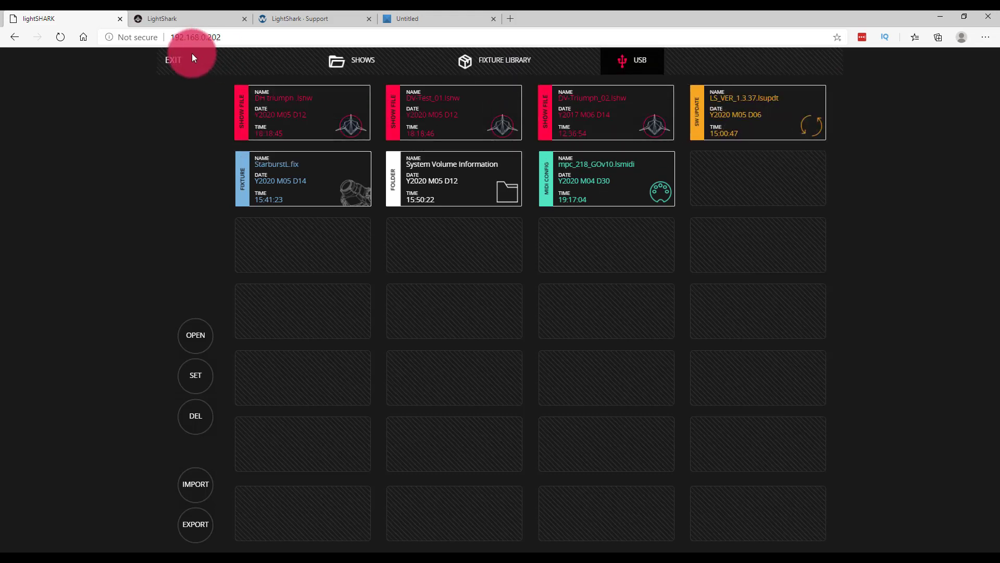
{"action": "left_click", "coordinate": [173, 59]}
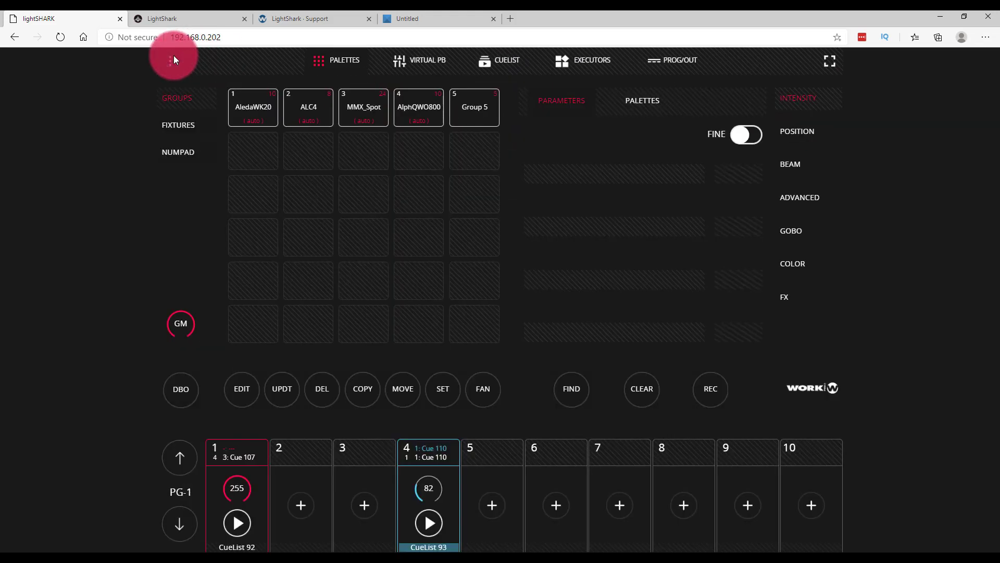
Open MIDI & OSC settings and browse the template list without changing nanoKONTROL2_bank2
{"action": "left_click", "coordinate": [173, 60]}
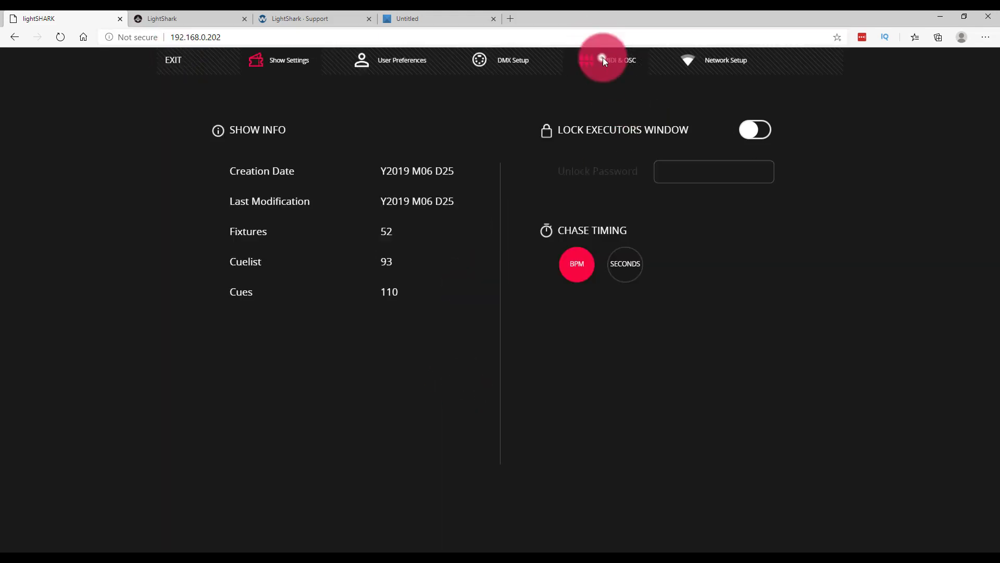
{"action": "left_click", "coordinate": [611, 60]}
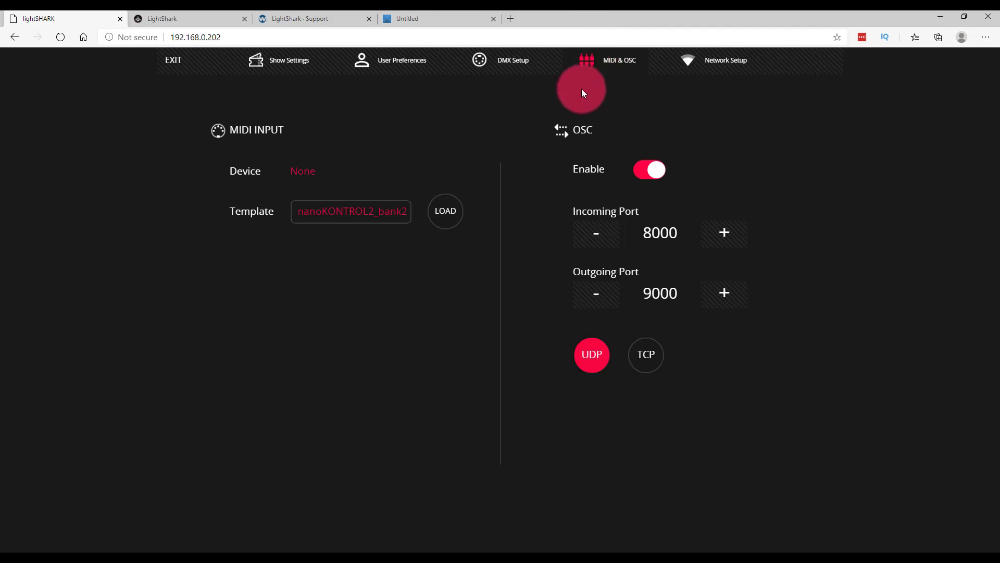
{"action": "left_click", "coordinate": [444, 210]}
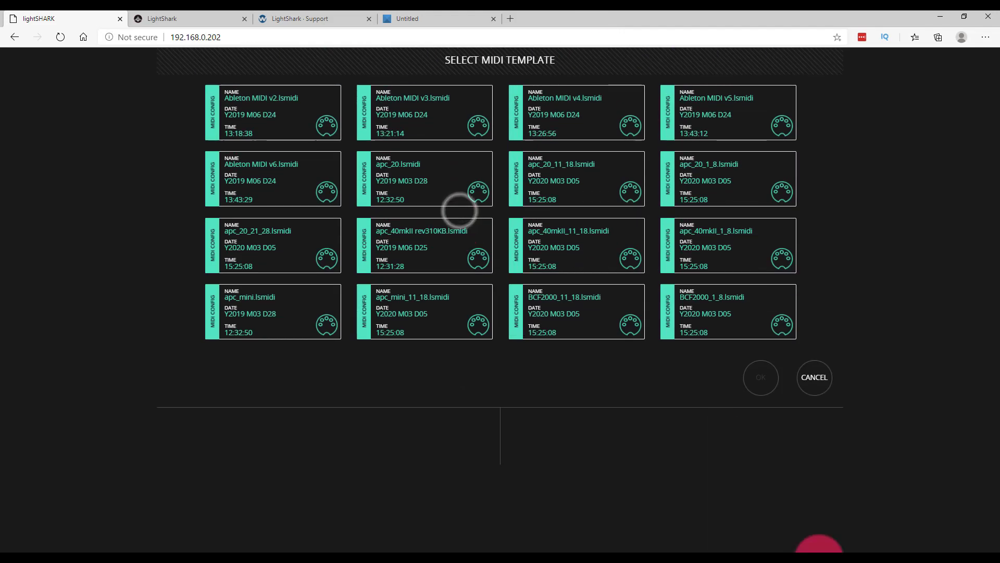
{"action": "left_click", "coordinate": [814, 377]}
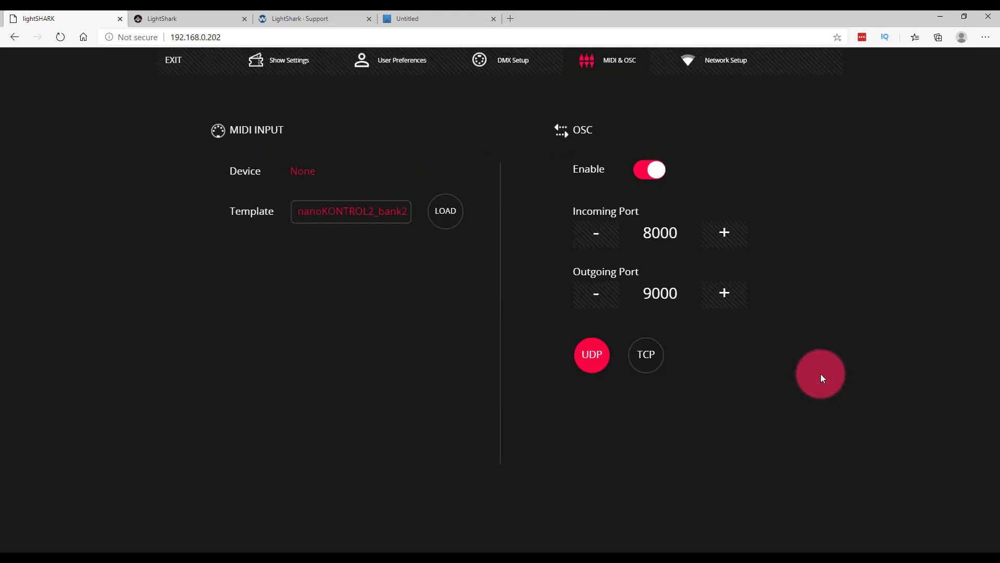